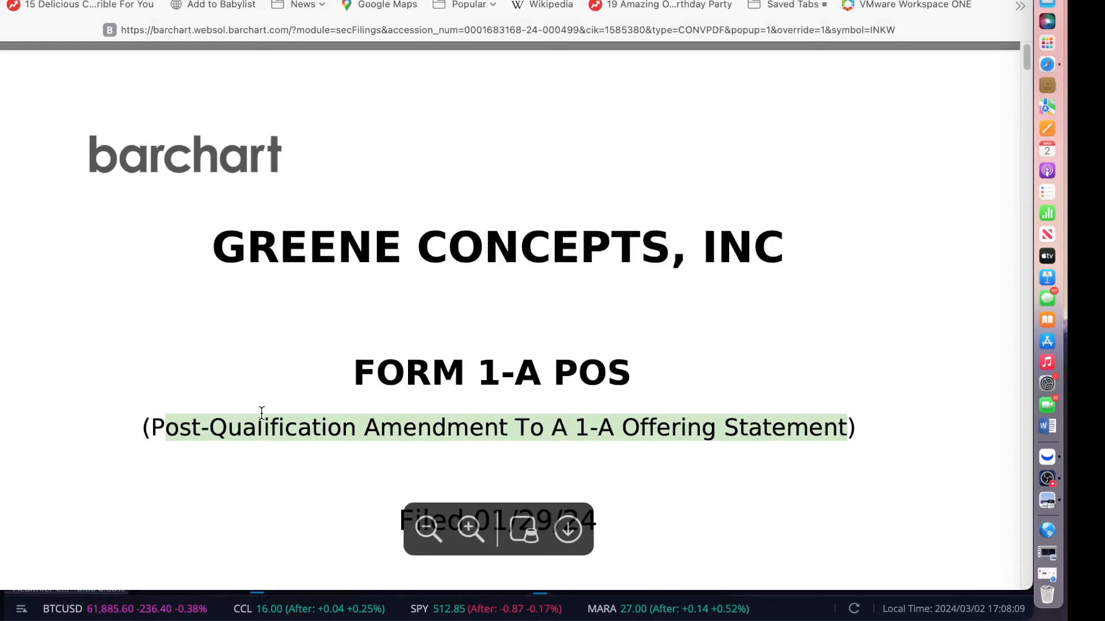
- Scroll the Form 1-A POS past the cover page to the Filer Information section
{"action": "scroll", "scroll_direction": "down", "scroll_amount": 3}
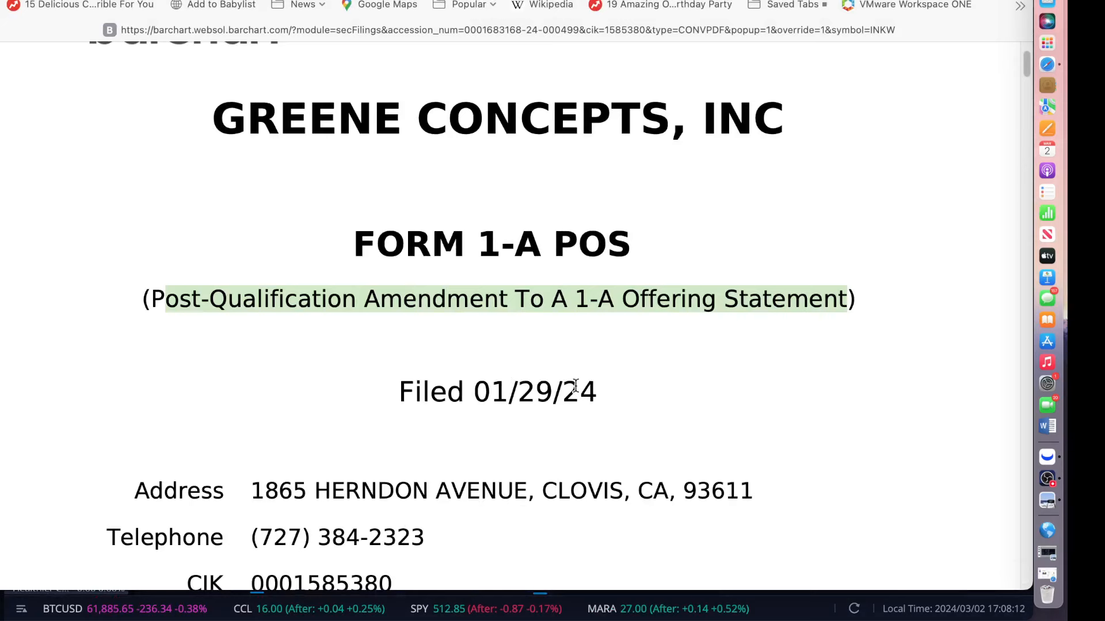
{"action": "scroll", "scroll_direction": "down", "scroll_amount": 3}
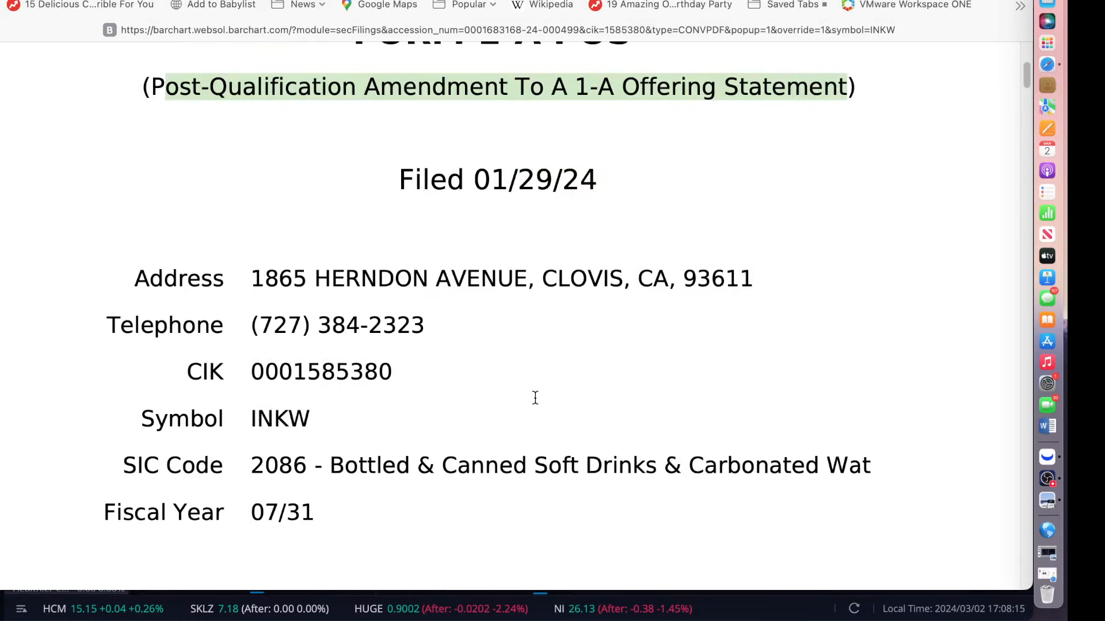
{"action": "scroll", "scroll_direction": "down", "scroll_amount": 3}
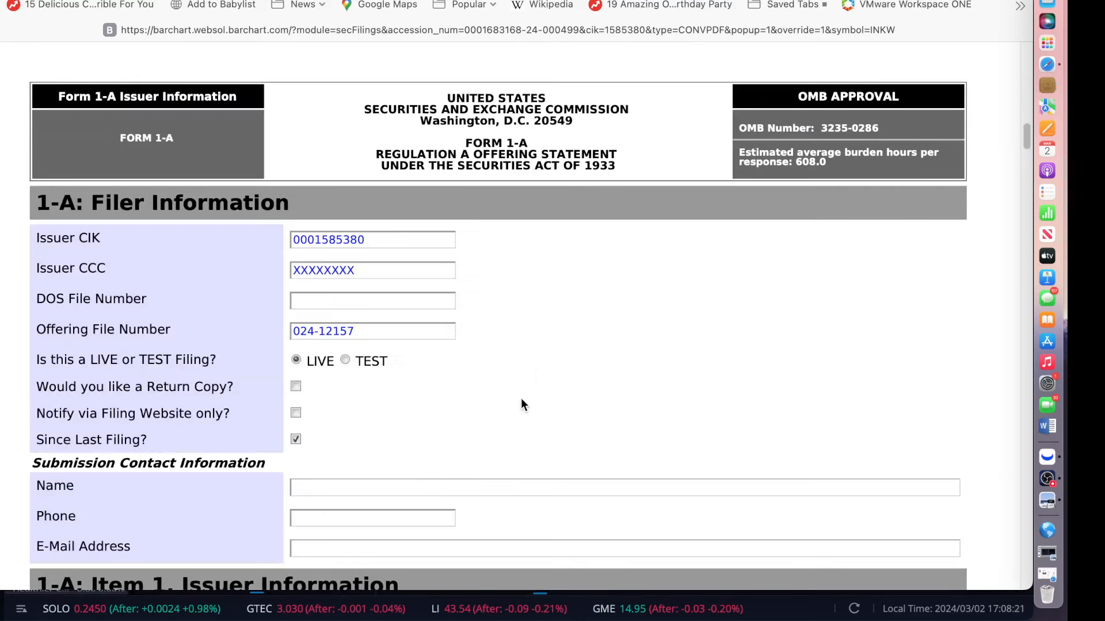
{"action": "mouse_move", "coordinate": [481, 392]}
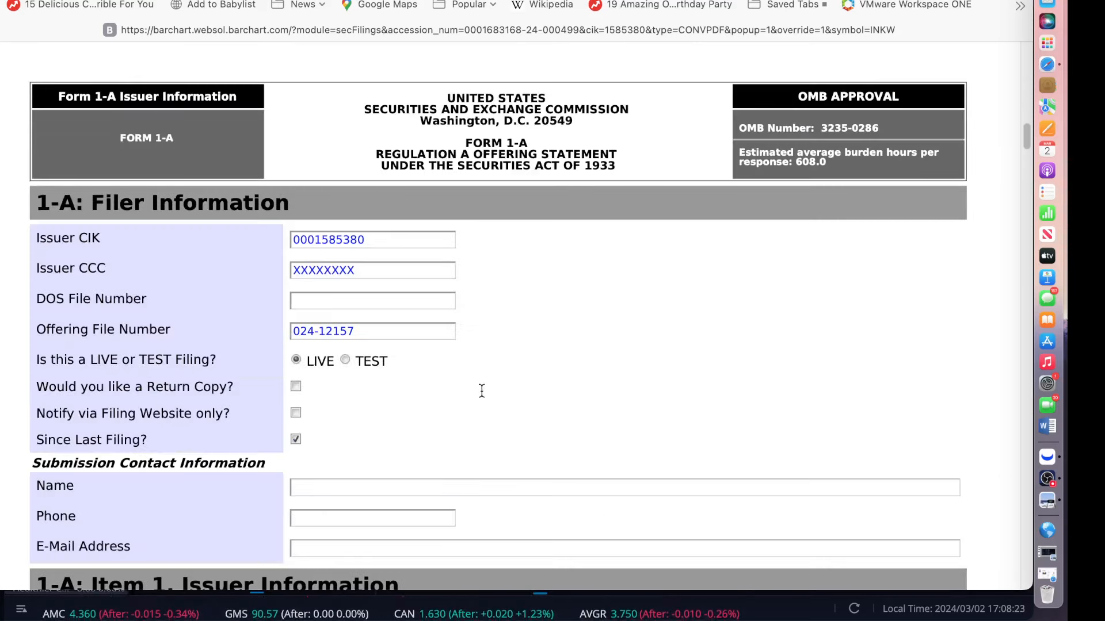
- Scroll through Issuer Information to the balance sheet and income figures down to Net Income
{"action": "scroll", "scroll_direction": "down", "scroll_amount": 3}
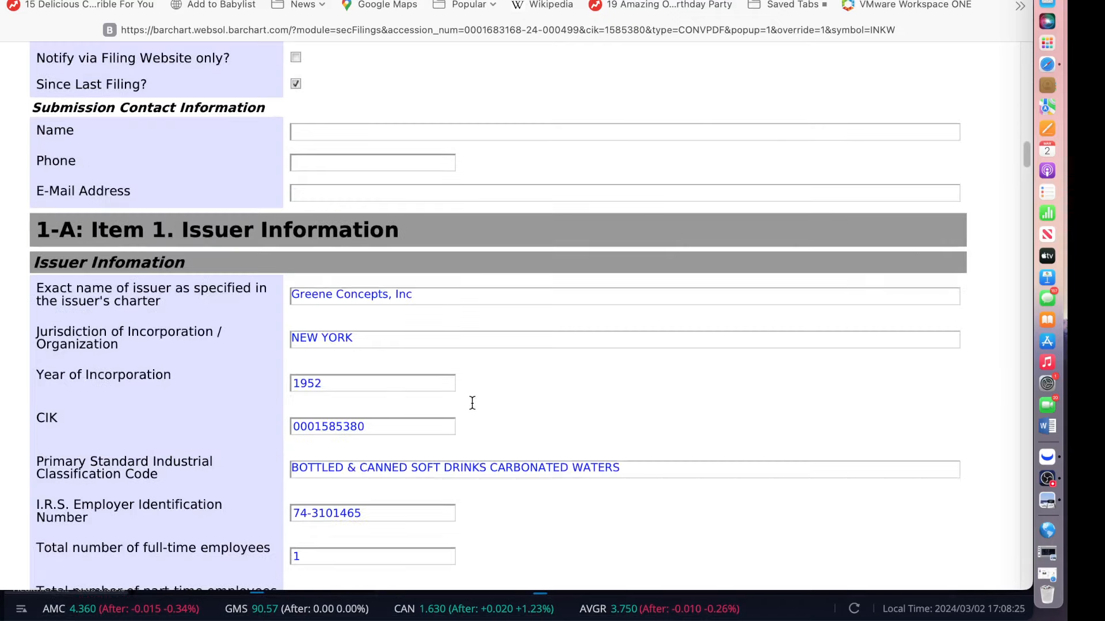
{"action": "scroll", "scroll_direction": "down", "scroll_amount": 3}
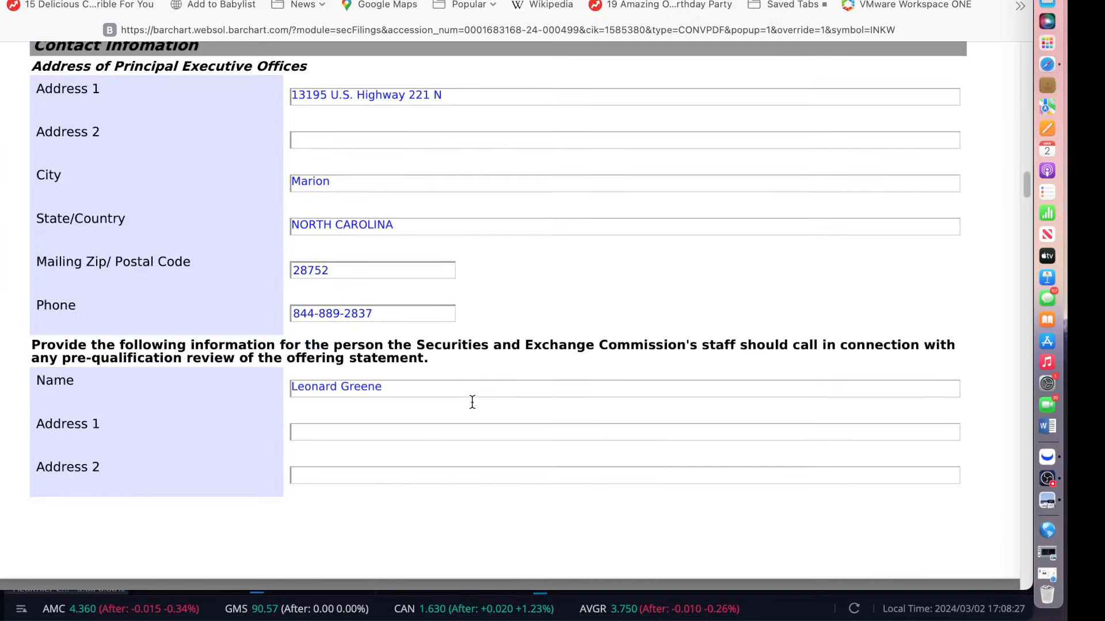
{"action": "scroll", "scroll_direction": "down", "scroll_amount": 3}
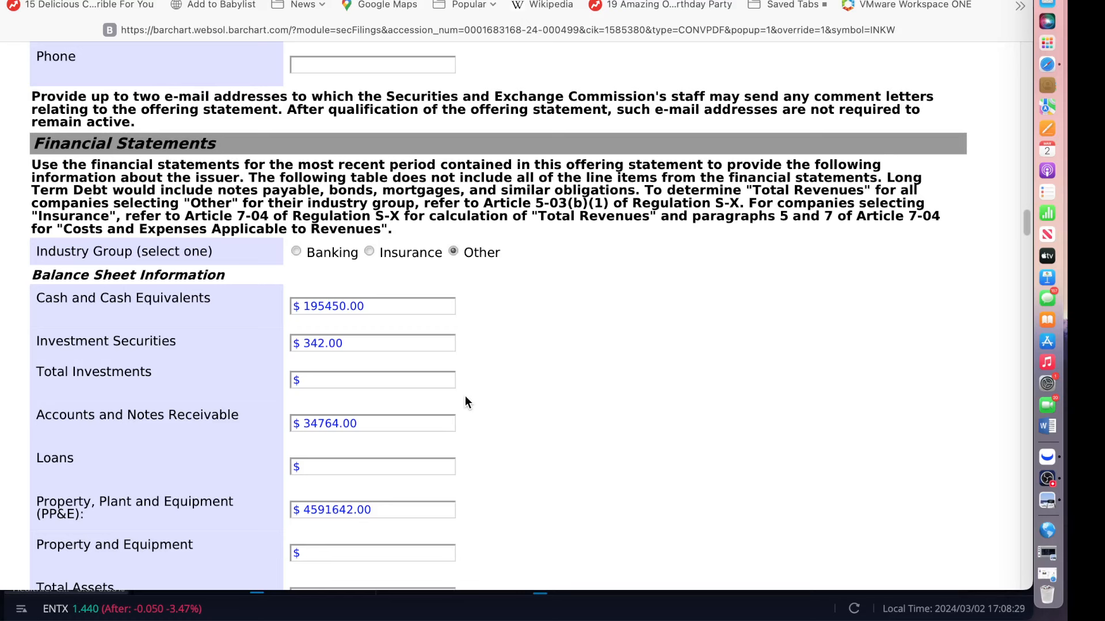
{"action": "mouse_move", "coordinate": [285, 337]}
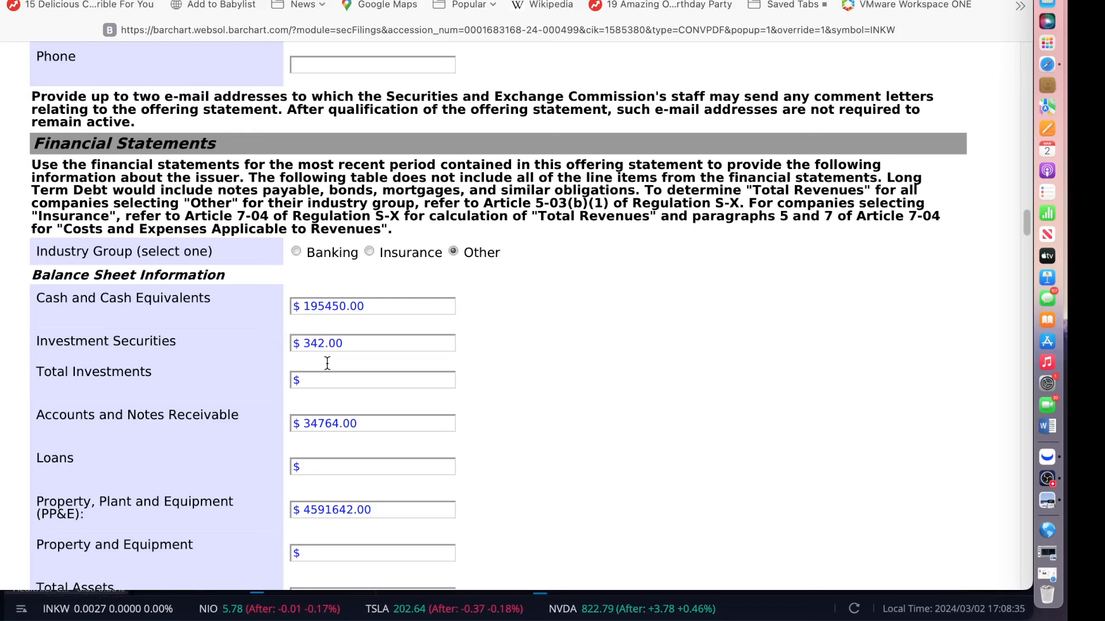
{"action": "mouse_move", "coordinate": [343, 363]}
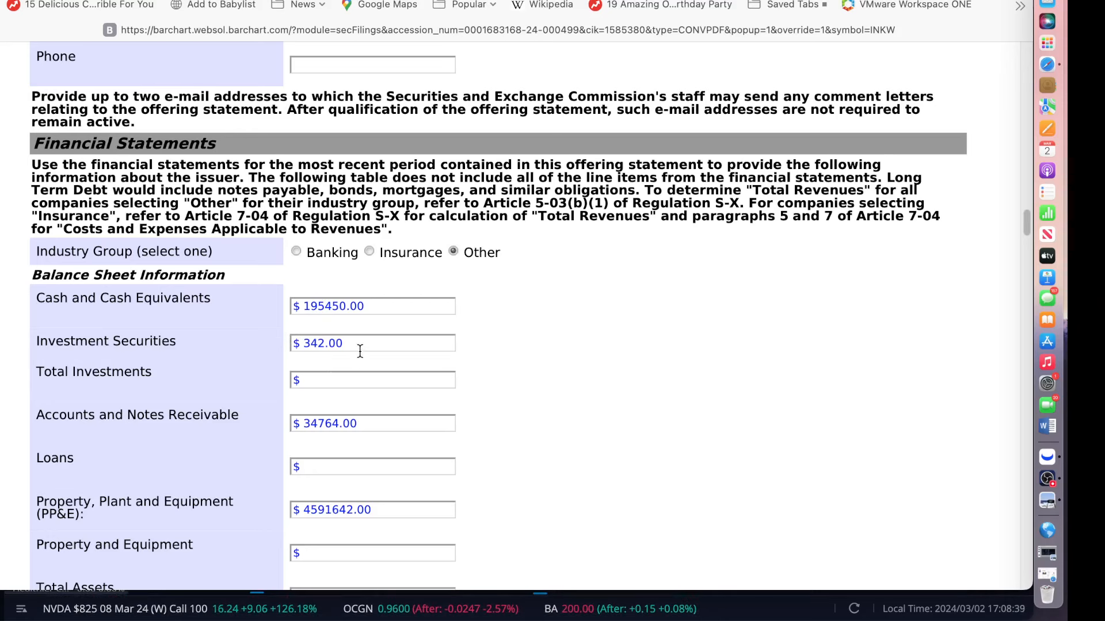
{"action": "mouse_move", "coordinate": [358, 353]}
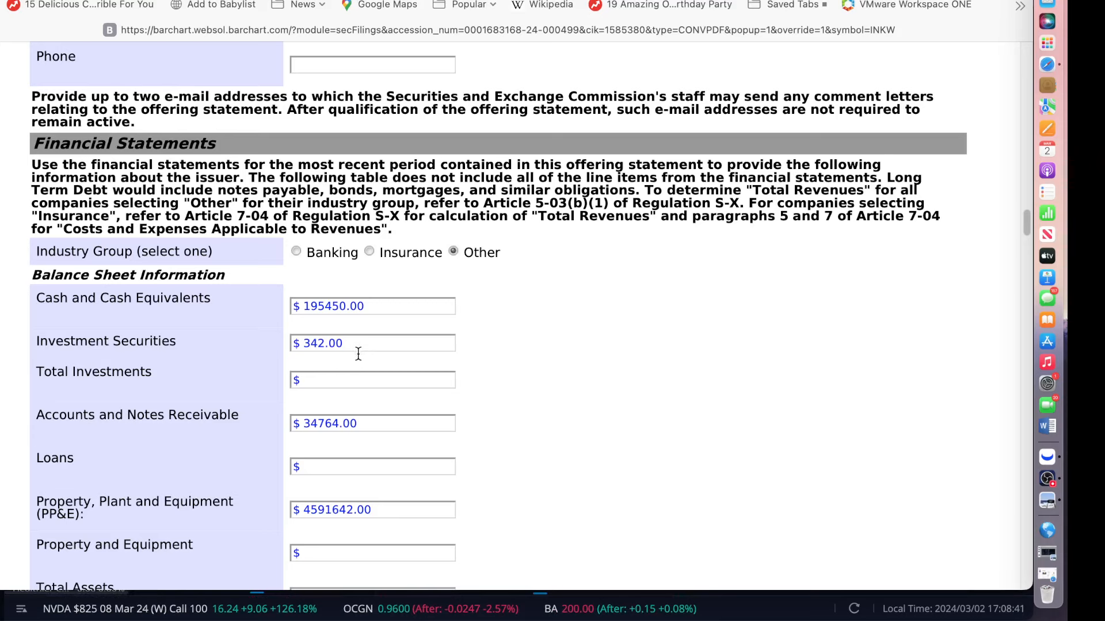
{"action": "scroll", "scroll_direction": "down", "scroll_amount": 3}
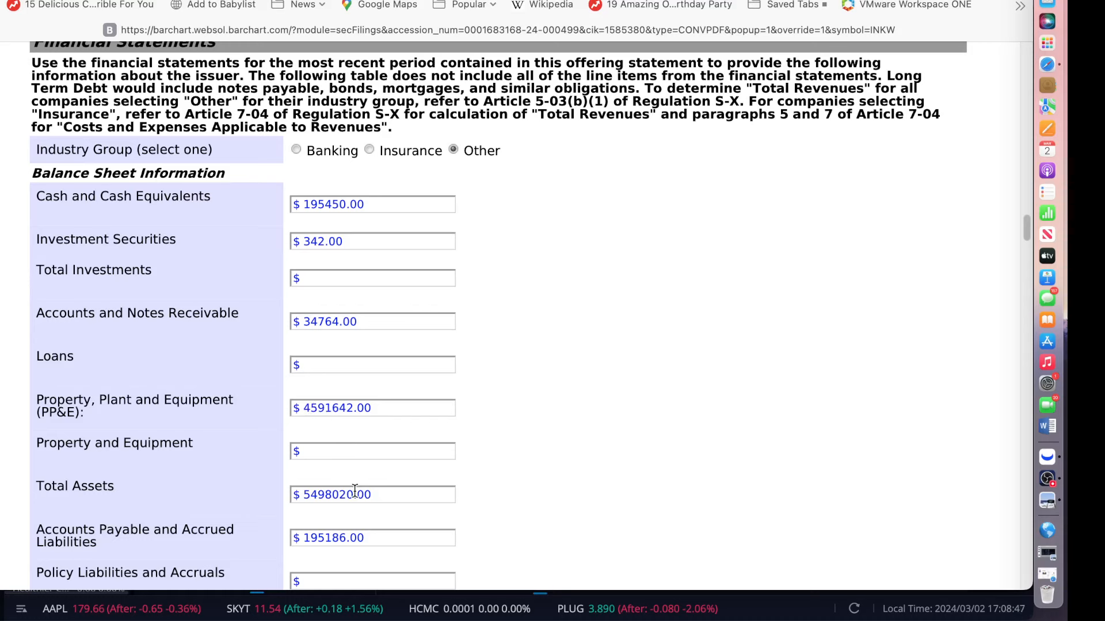
{"action": "scroll", "scroll_direction": "down", "scroll_amount": 3}
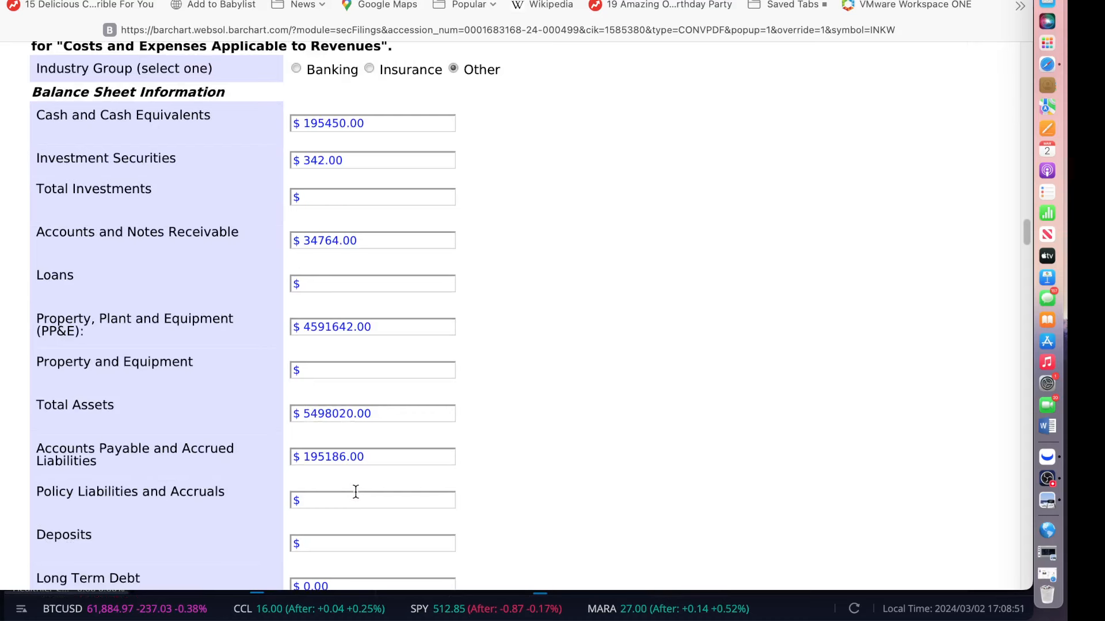
{"action": "scroll", "scroll_direction": "down", "scroll_amount": 3}
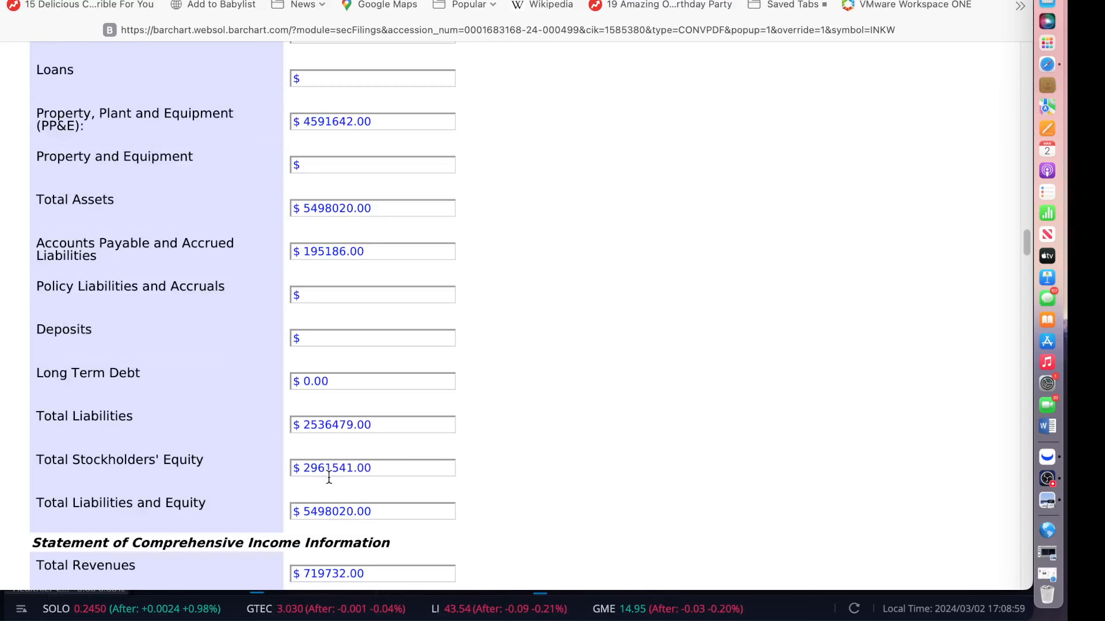
{"action": "mouse_move", "coordinate": [322, 475]}
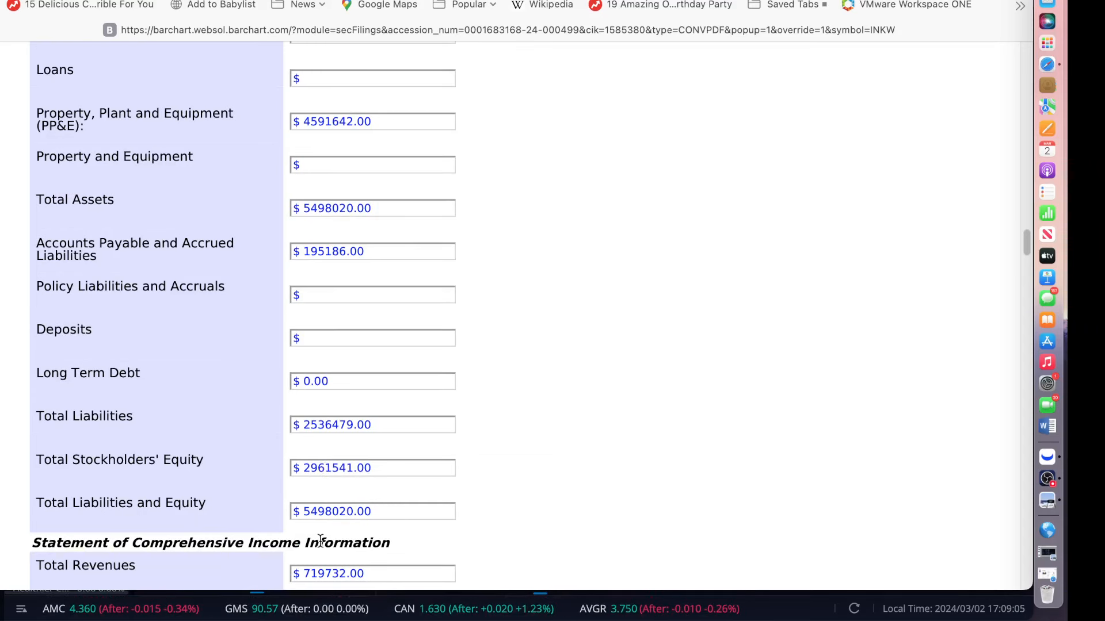
{"action": "scroll", "scroll_direction": "down", "scroll_amount": 3}
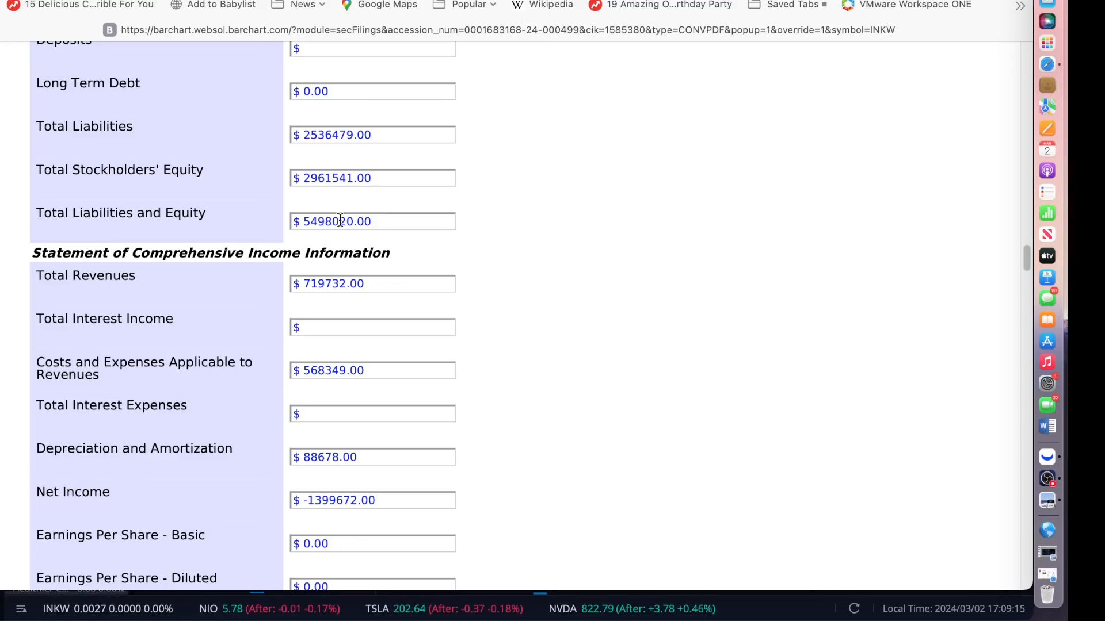
{"action": "mouse_move", "coordinate": [310, 256]}
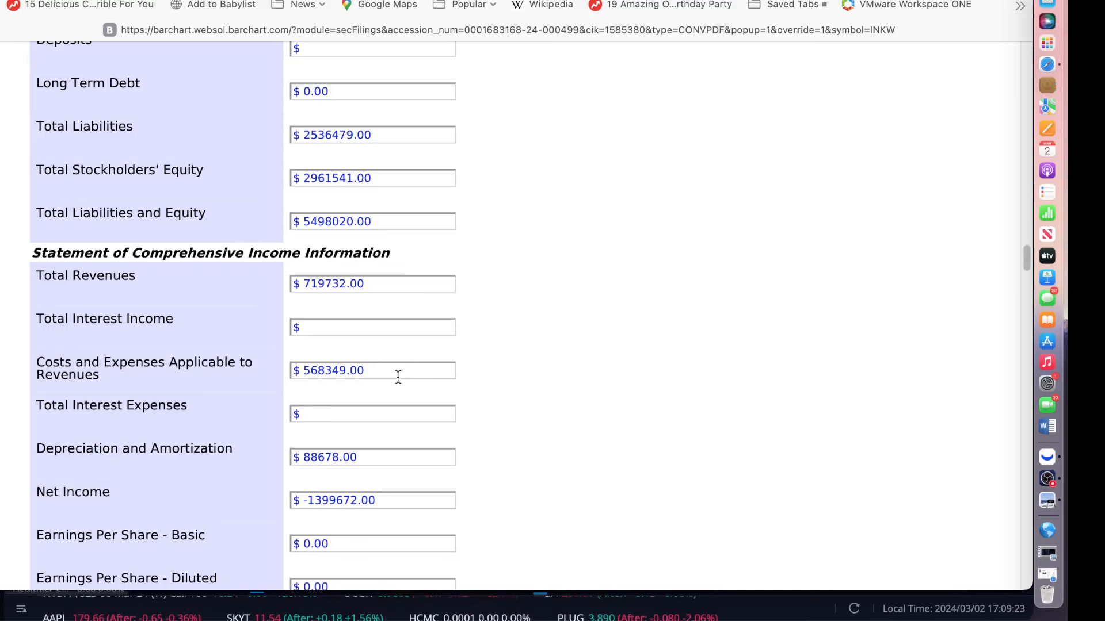
- Scroll past the income figures to Outstanding Securities listing common and preferred classes A and B
{"action": "scroll", "scroll_direction": "down", "scroll_amount": 3}
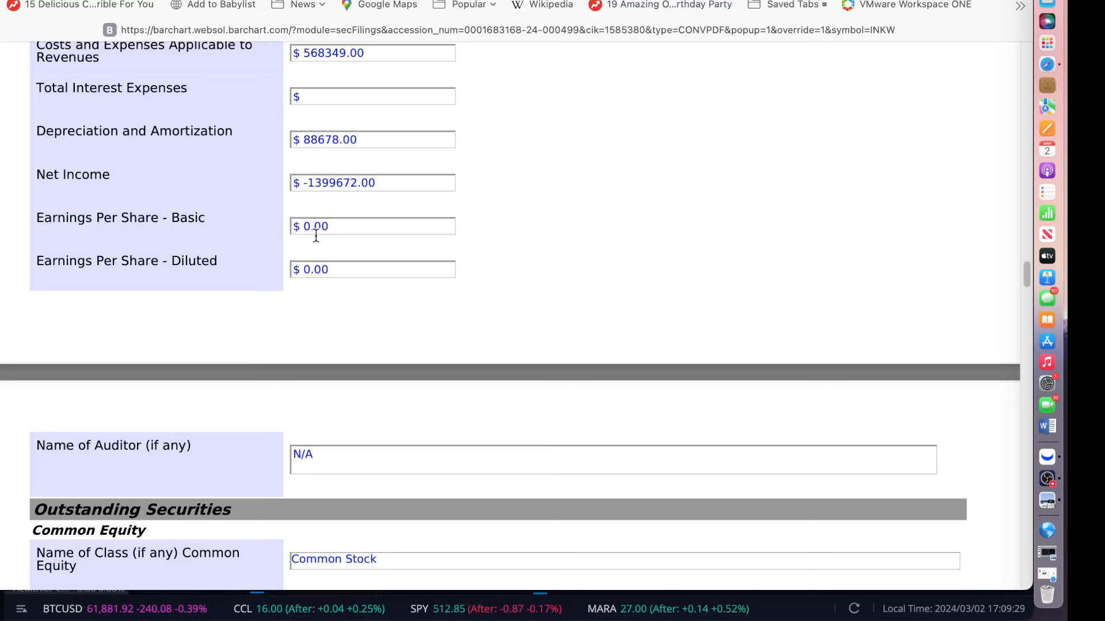
{"action": "scroll", "scroll_direction": "down", "scroll_amount": 3}
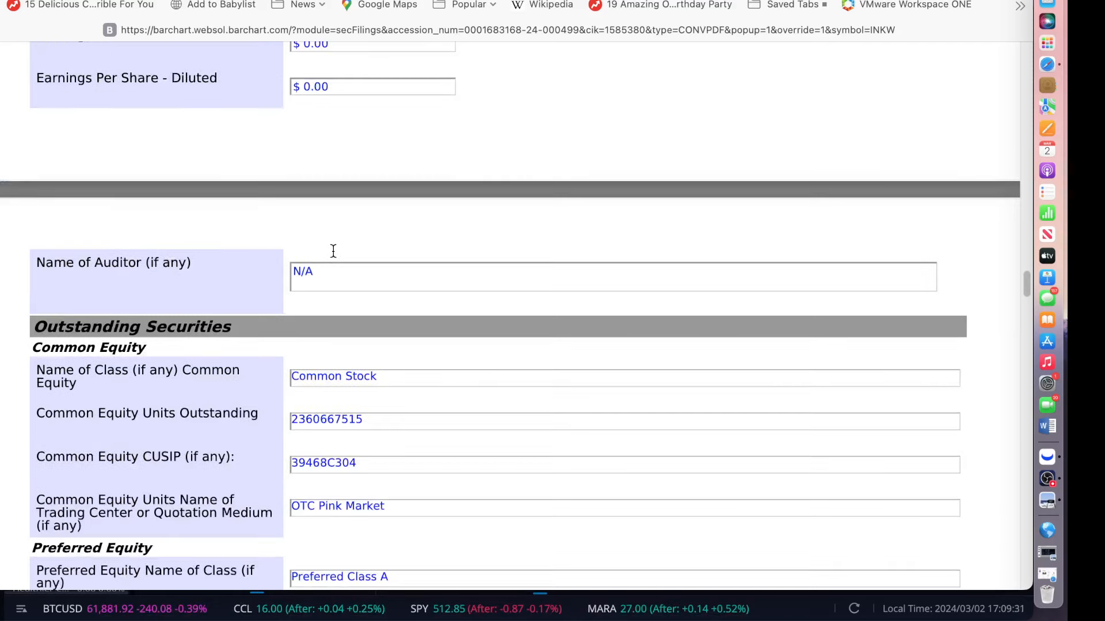
{"action": "scroll", "scroll_direction": "down", "scroll_amount": 3}
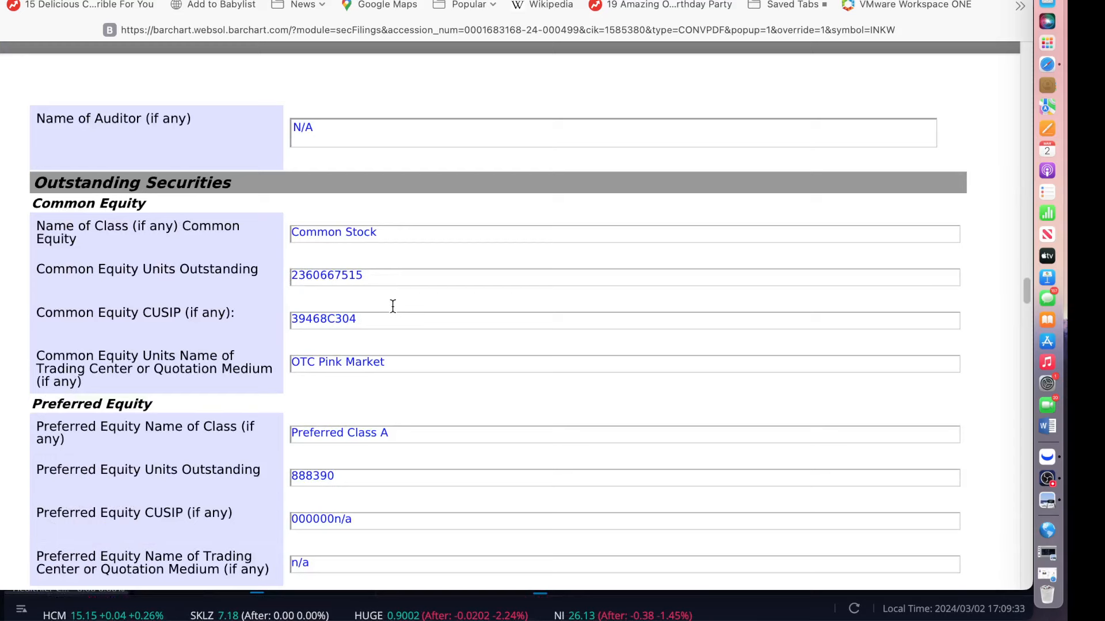
{"action": "scroll", "scroll_direction": "down", "scroll_amount": 3}
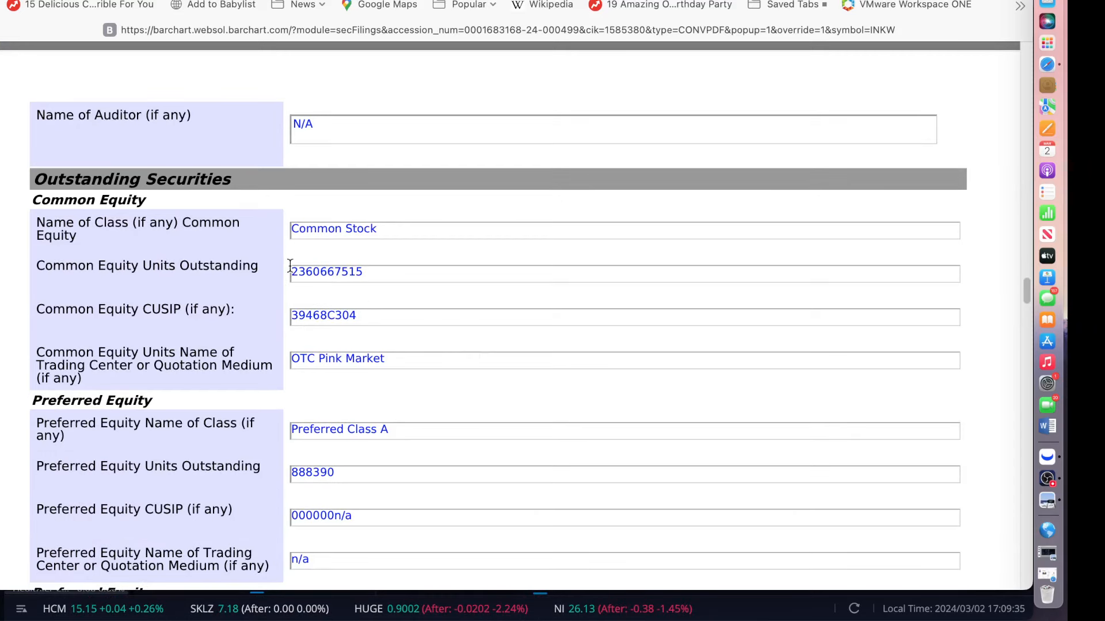
{"action": "mouse_move", "coordinate": [422, 369]}
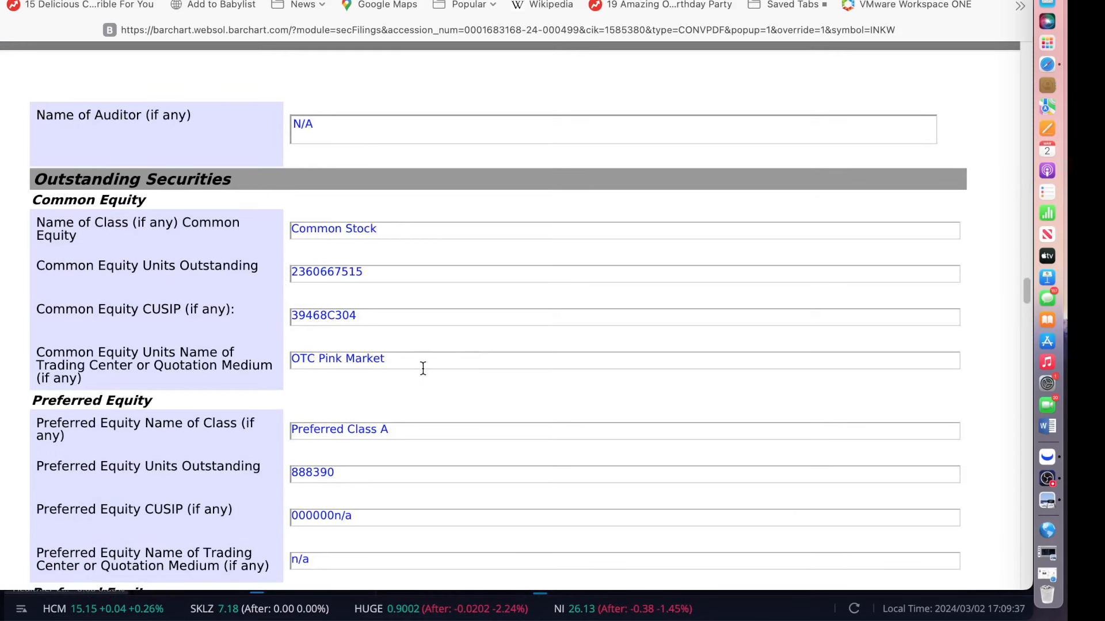
{"action": "scroll", "scroll_direction": "down", "scroll_amount": 3}
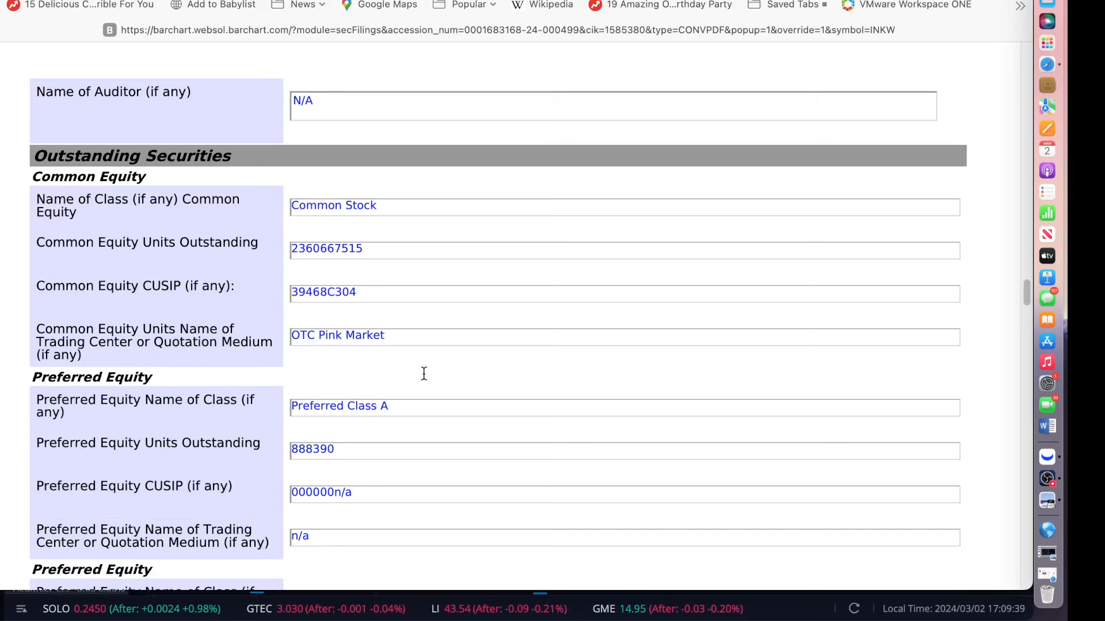
{"action": "mouse_move", "coordinate": [420, 376]}
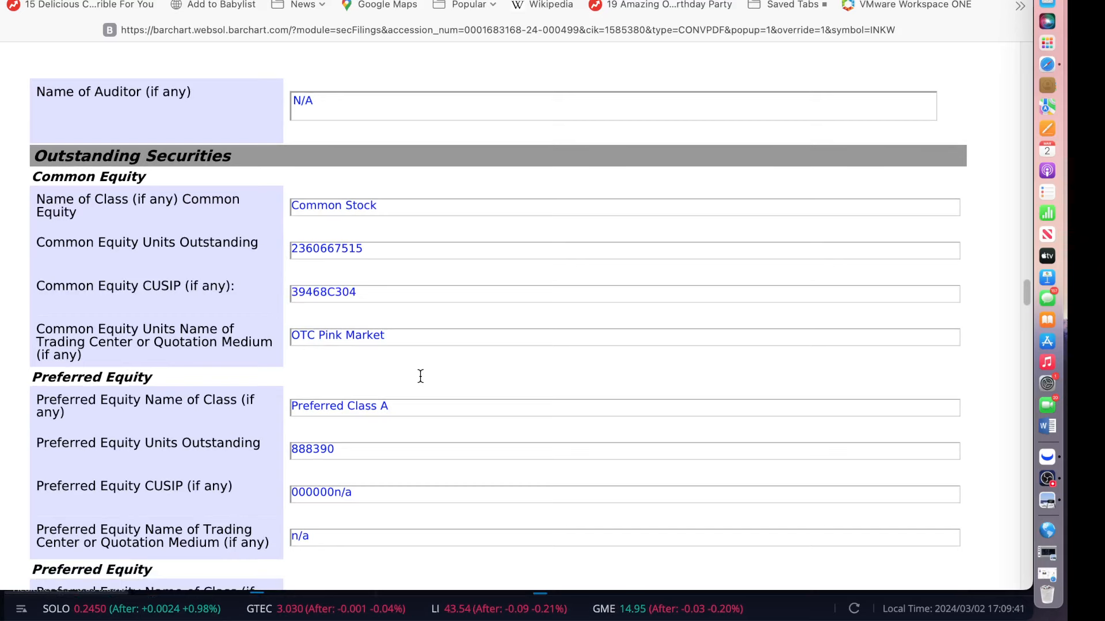
{"action": "scroll", "scroll_direction": "down", "scroll_amount": 3}
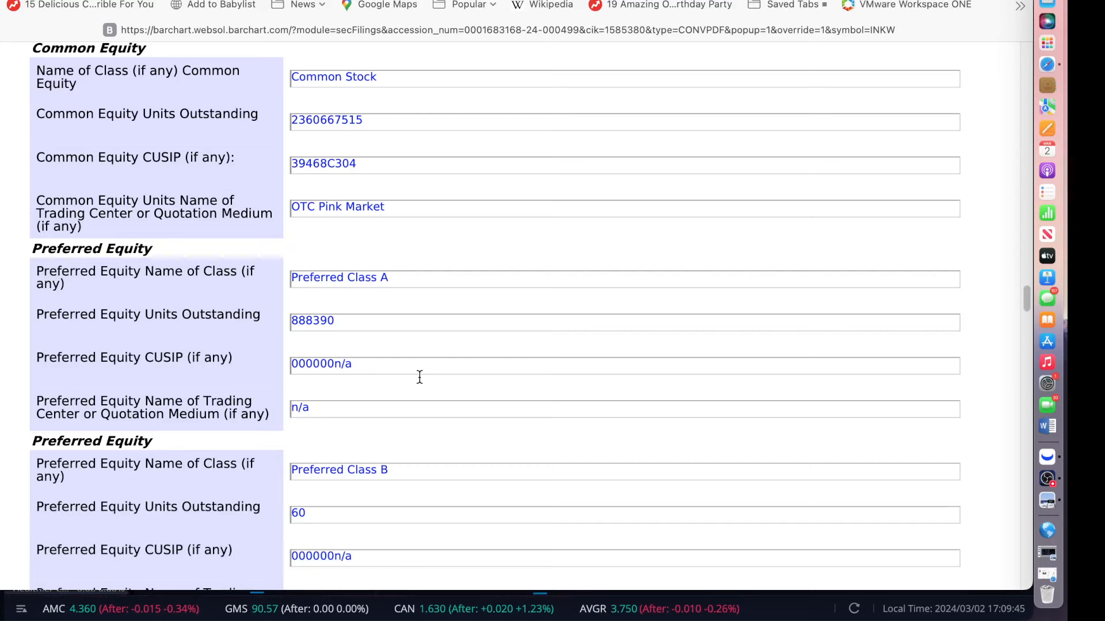
- Scroll to Item 3 Rule 262 certification and Item 4 Summary Information
{"action": "scroll", "scroll_direction": "down", "scroll_amount": 3}
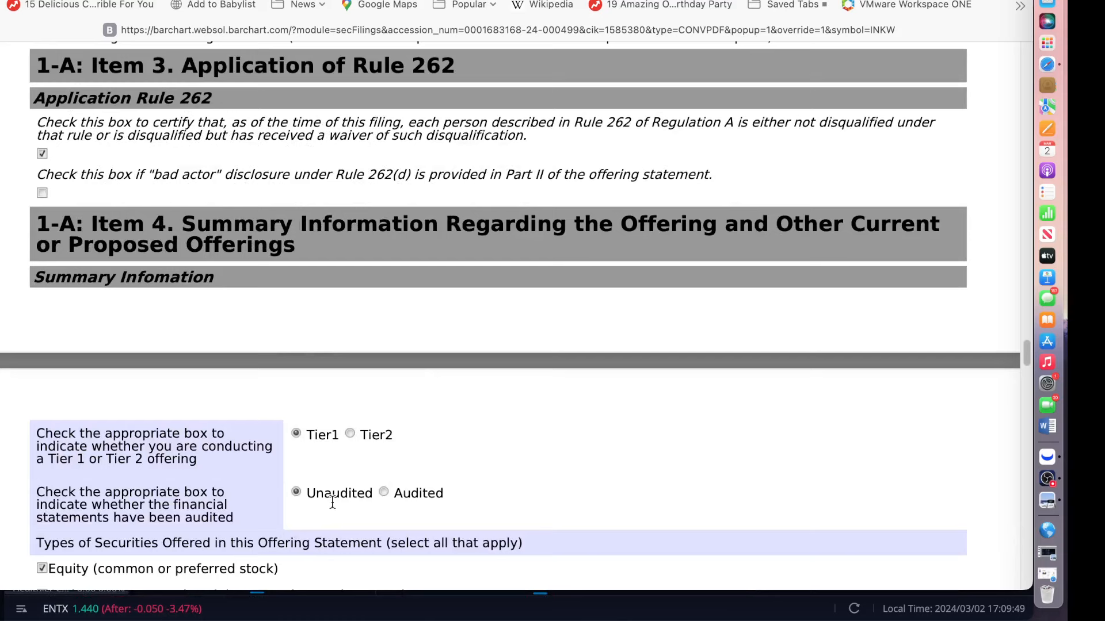
{"action": "mouse_move", "coordinate": [218, 259]}
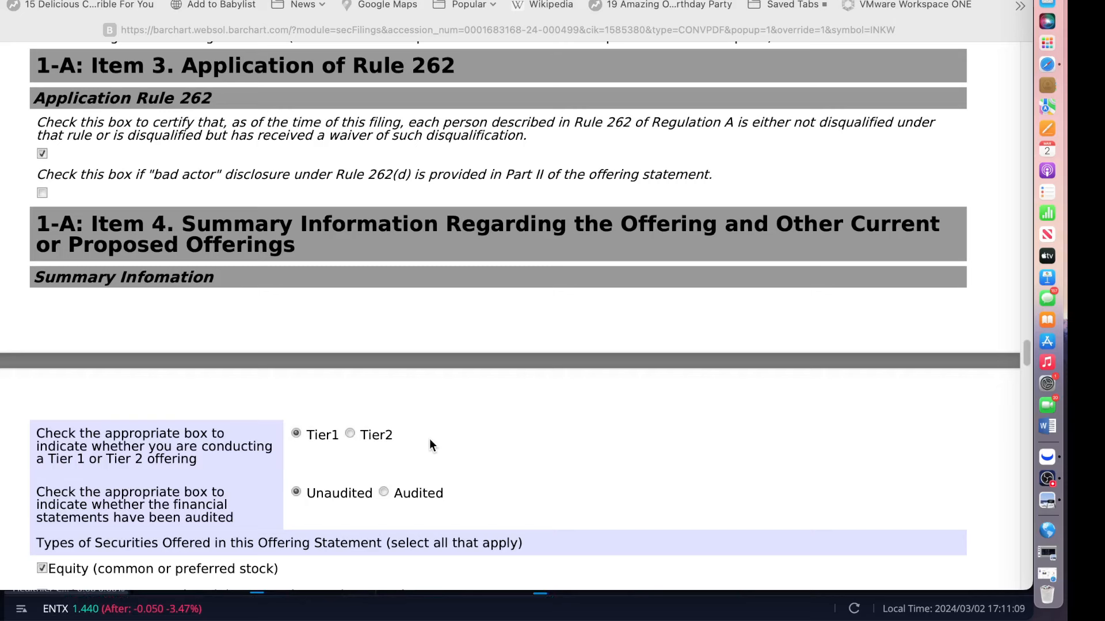
{"action": "mouse_move", "coordinate": [106, 281]}
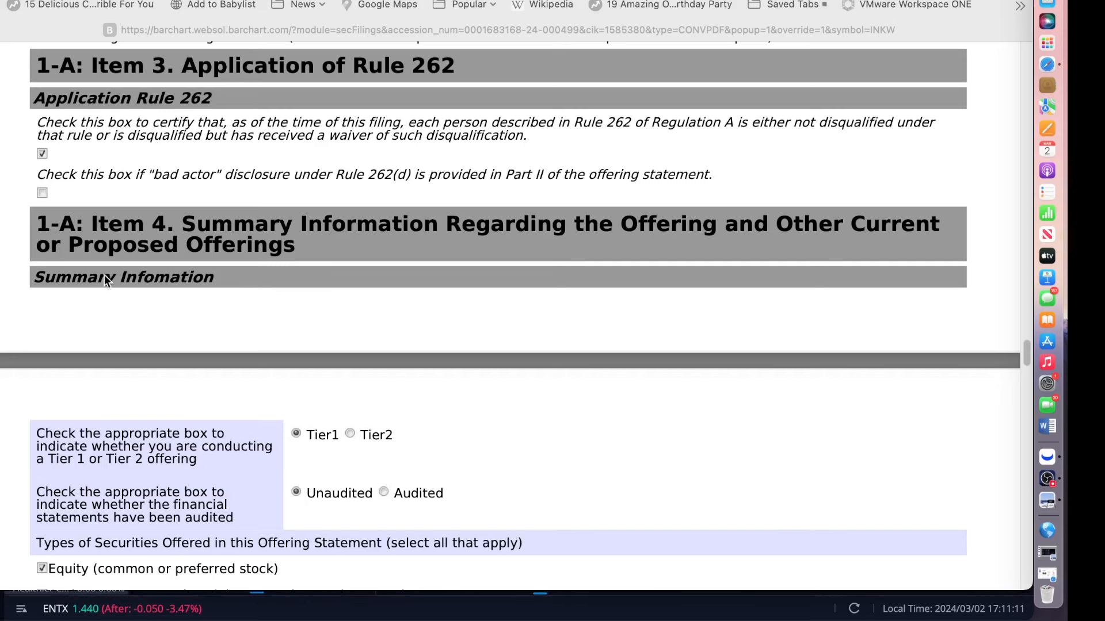
{"action": "mouse_move", "coordinate": [127, 387]}
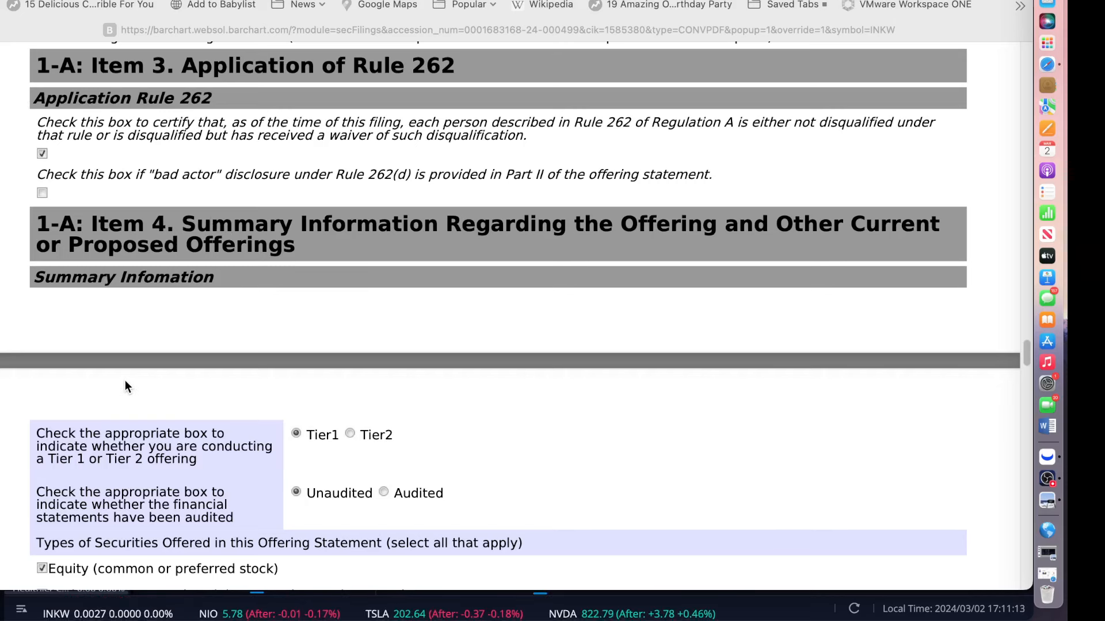
- Scroll from Item 4 to the $13,757,000 offering totals and the anticipated fees table
{"action": "scroll", "scroll_direction": "down", "scroll_amount": 3}
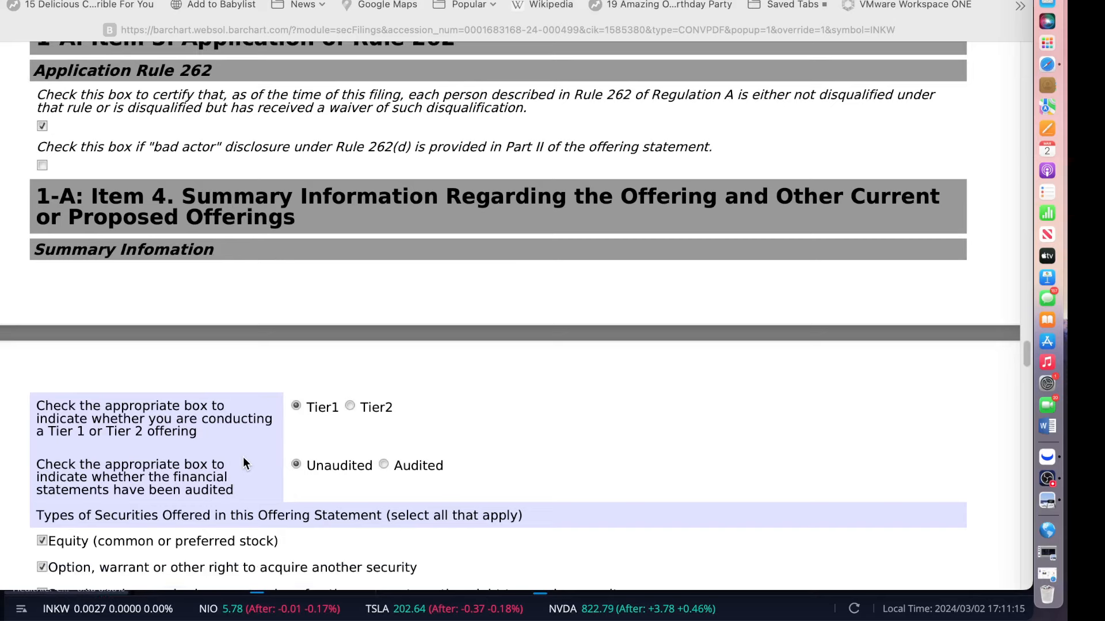
{"action": "scroll", "scroll_direction": "down", "scroll_amount": 3}
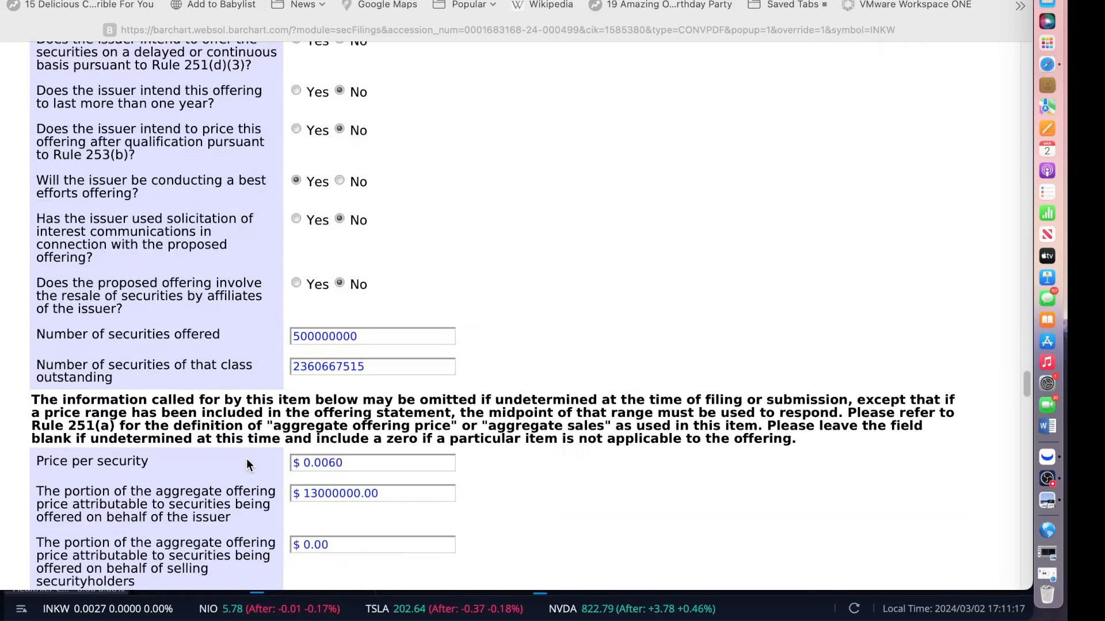
{"action": "scroll", "scroll_direction": "down", "scroll_amount": 3}
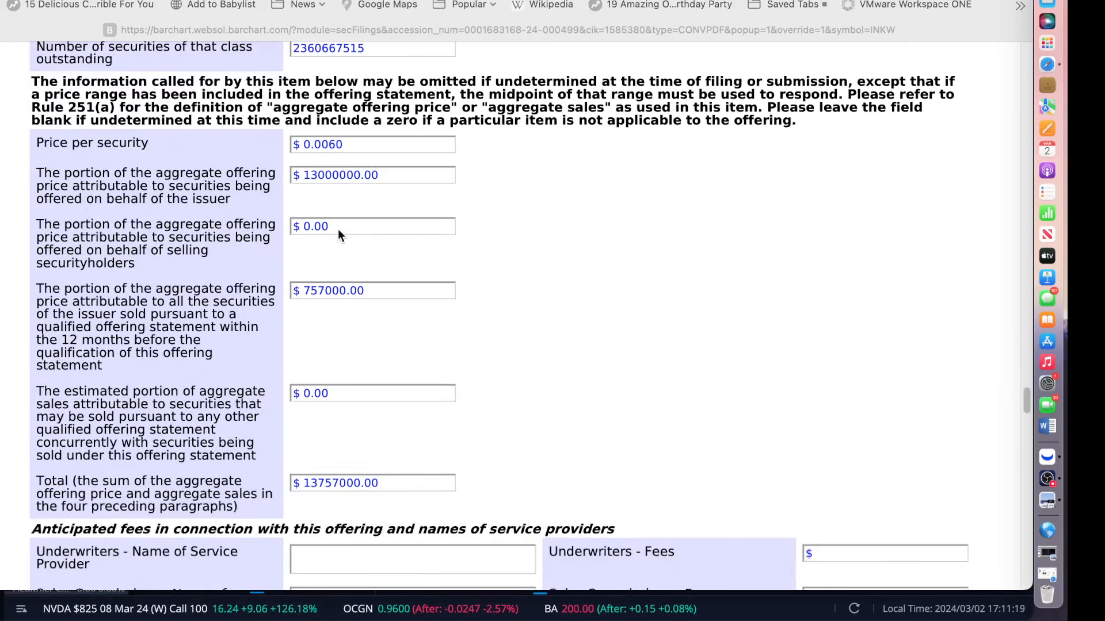
{"action": "mouse_move", "coordinate": [362, 306]}
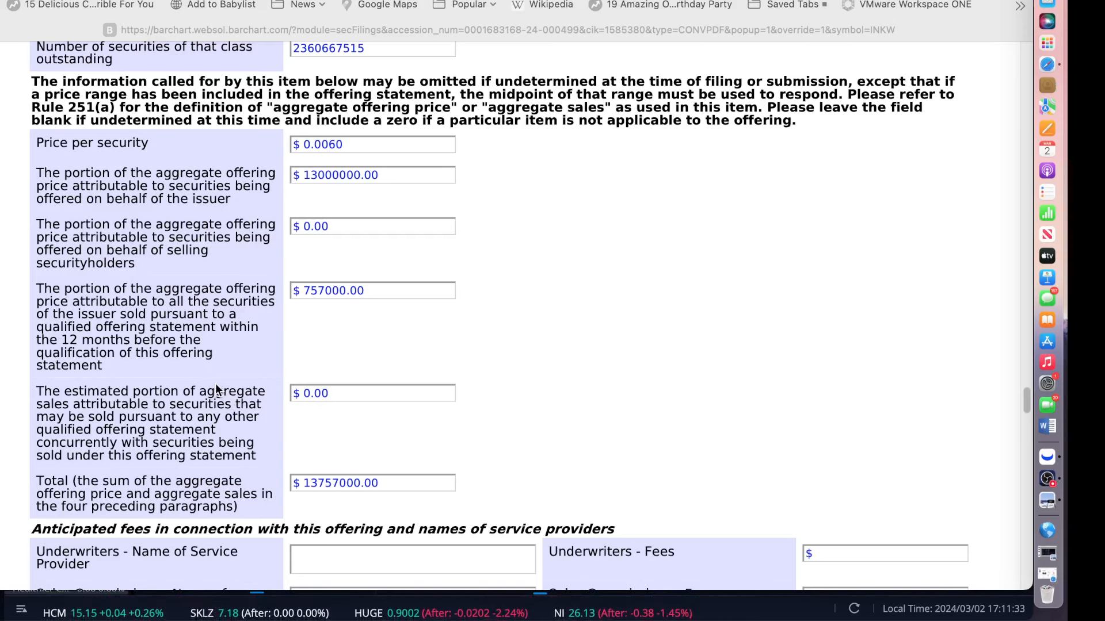
{"action": "mouse_move", "coordinate": [275, 421]}
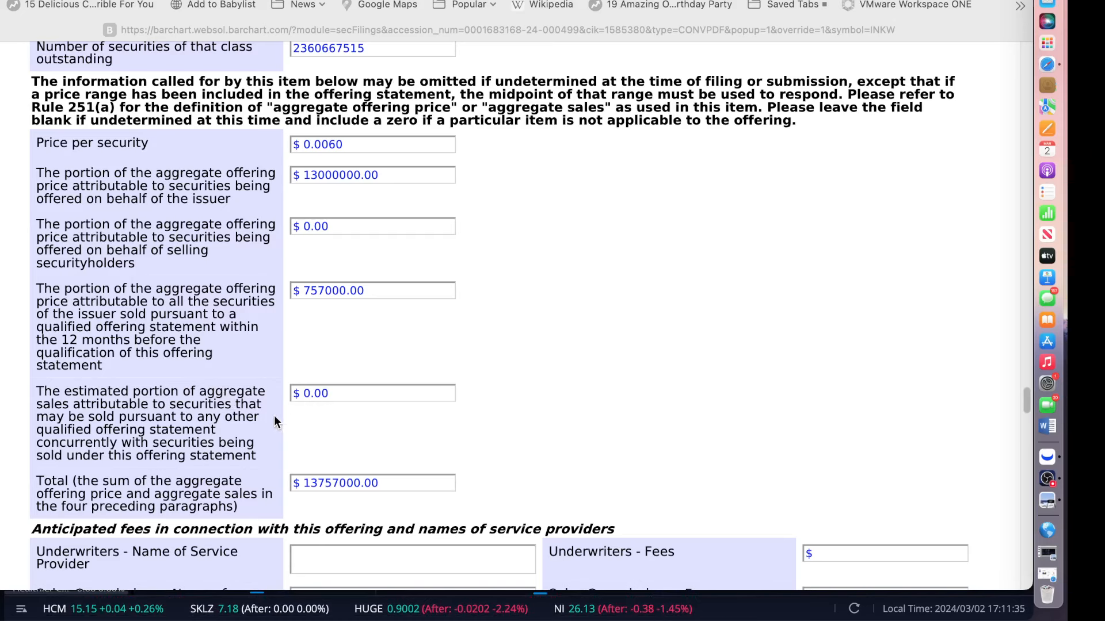
{"action": "scroll", "scroll_direction": "down", "scroll_amount": 3}
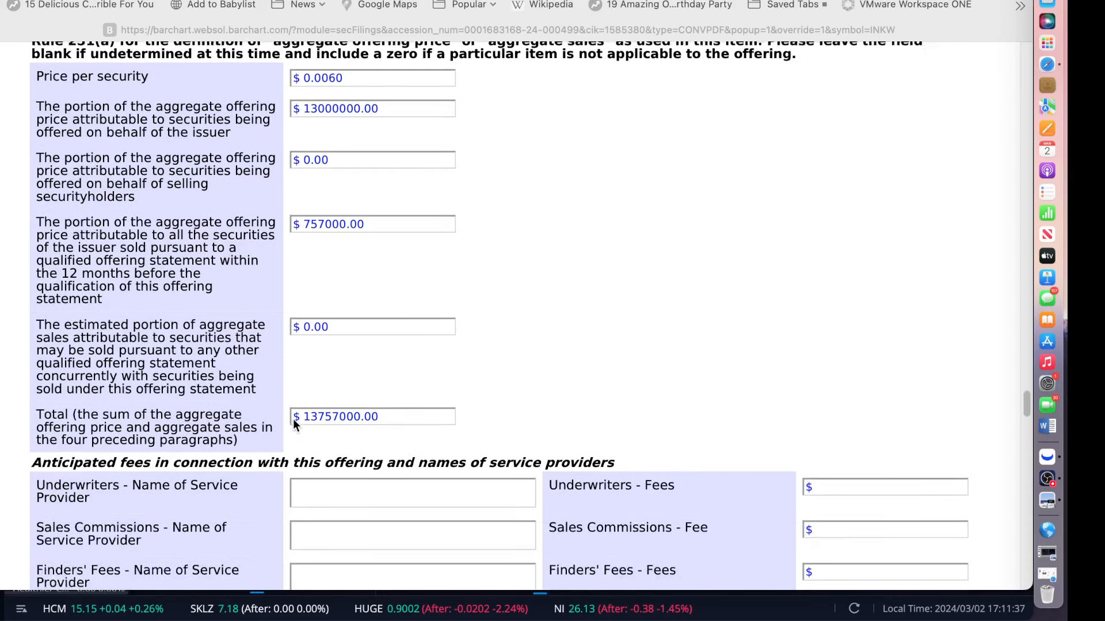
{"action": "scroll", "scroll_direction": "down", "scroll_amount": 3}
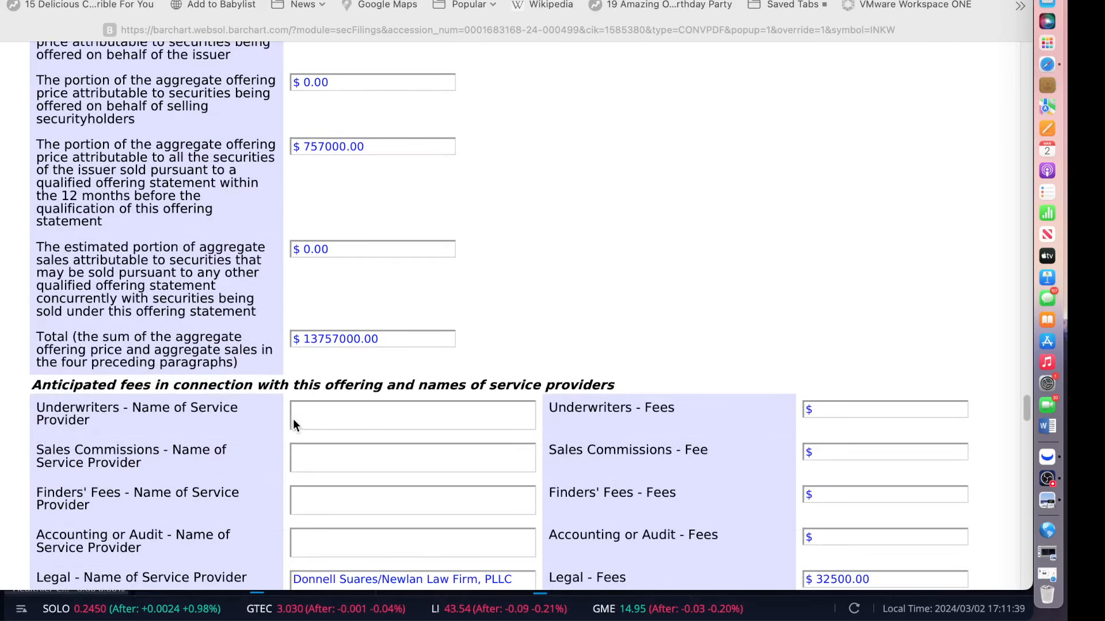
{"action": "mouse_move", "coordinate": [301, 403]}
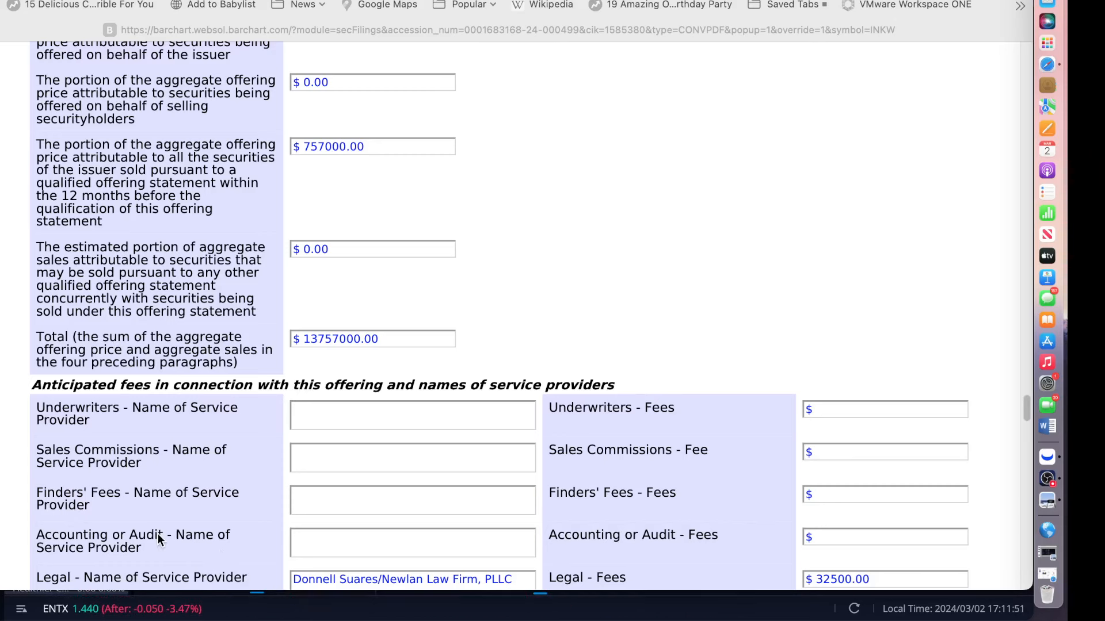
{"action": "scroll", "scroll_direction": "down", "scroll_amount": 3}
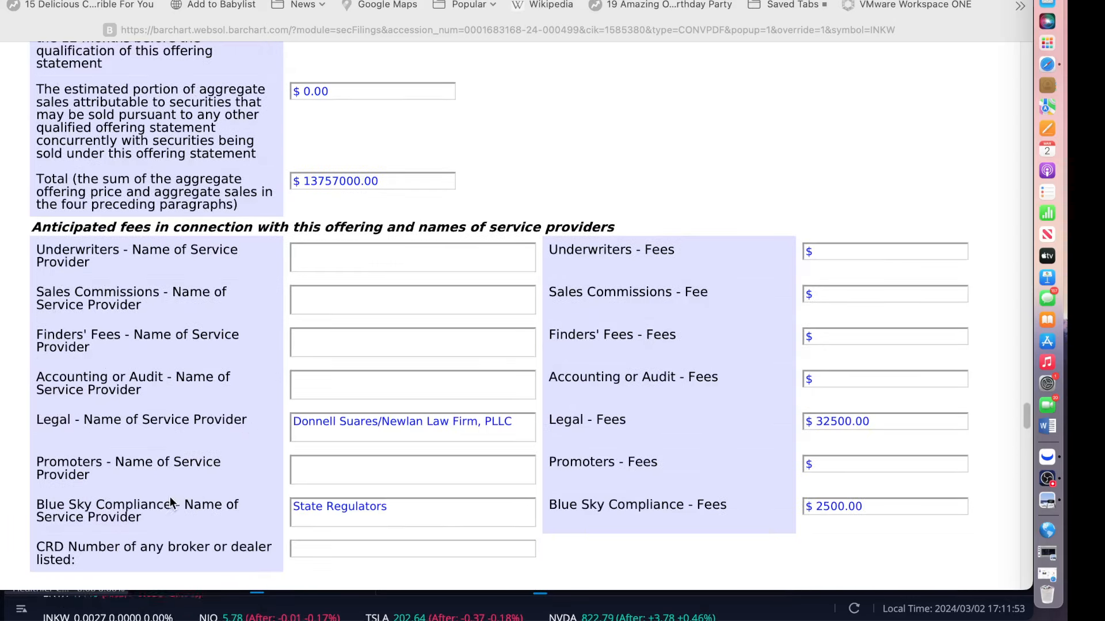
{"action": "mouse_move", "coordinate": [216, 409]}
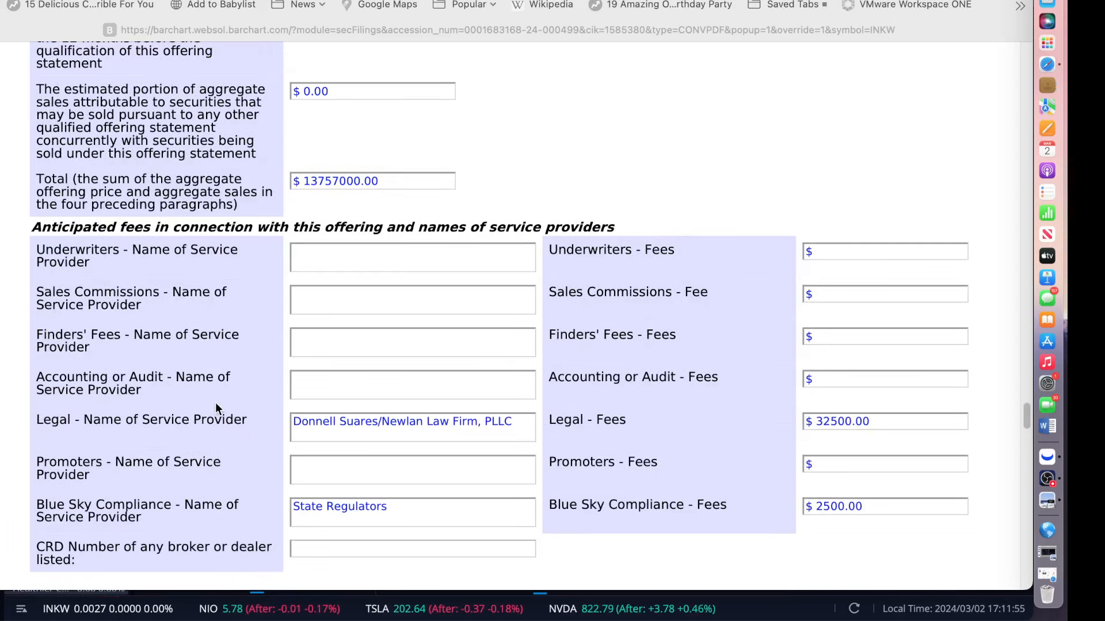
{"action": "mouse_move", "coordinate": [186, 387]}
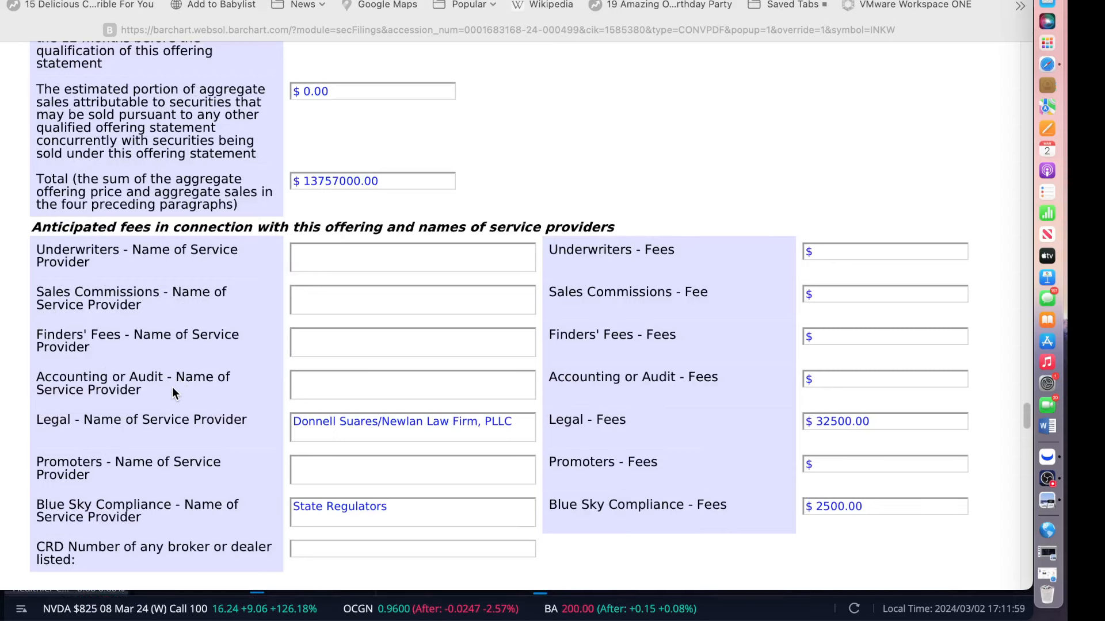
{"action": "mouse_move", "coordinate": [645, 428]}
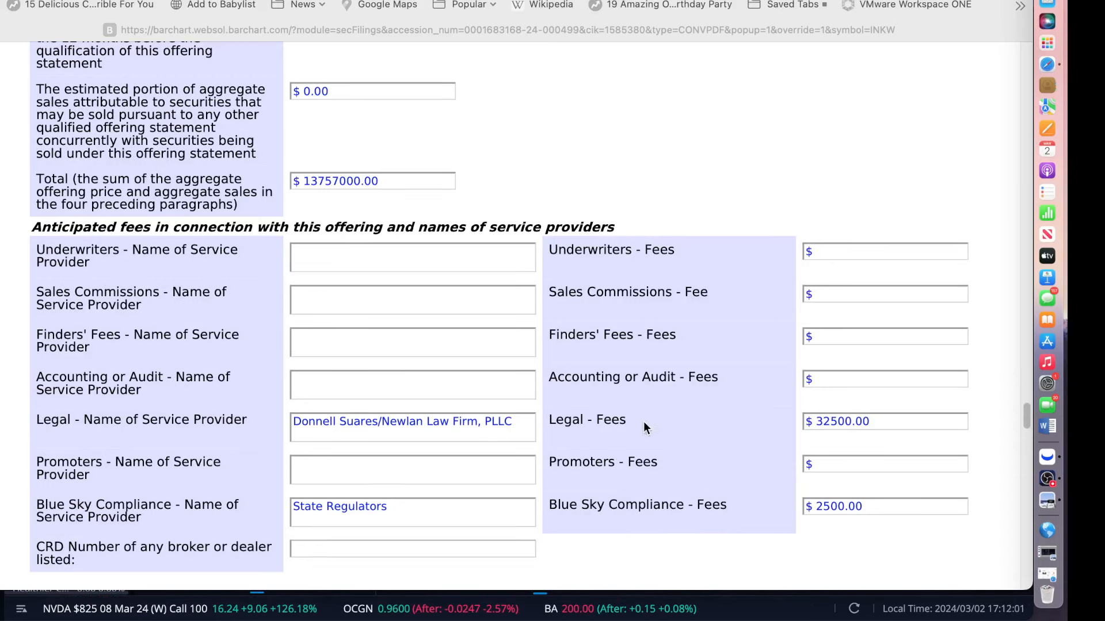
- Scroll past Item 5 jurisdictions to Item 6: 82,000,000 units issued for $532,000 cash
{"action": "scroll", "scroll_direction": "down", "scroll_amount": 3}
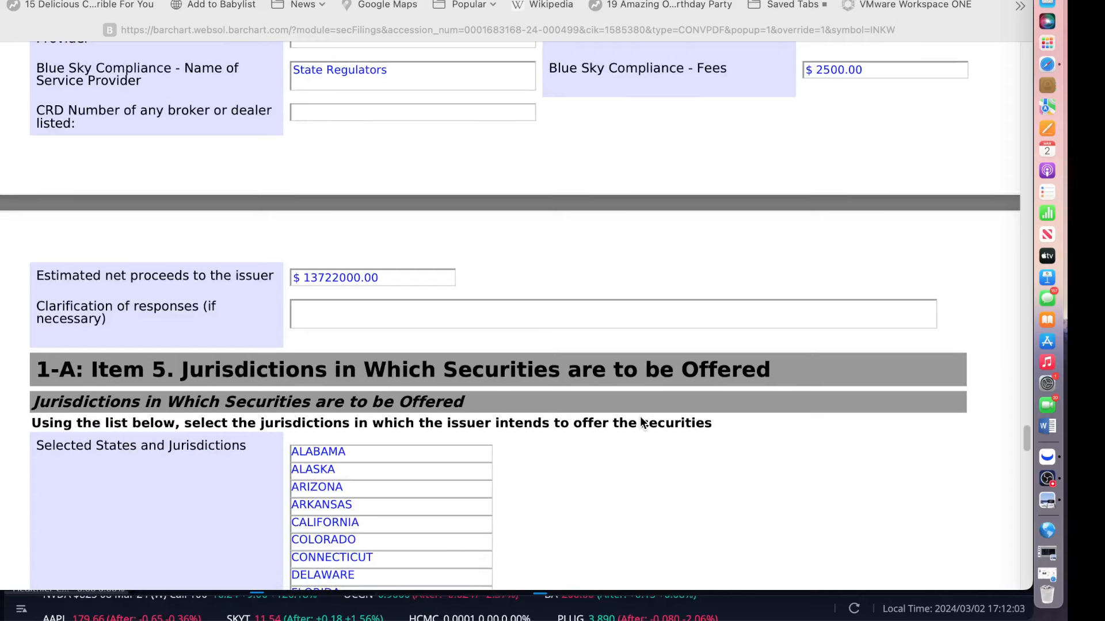
{"action": "scroll", "scroll_direction": "down", "scroll_amount": 3}
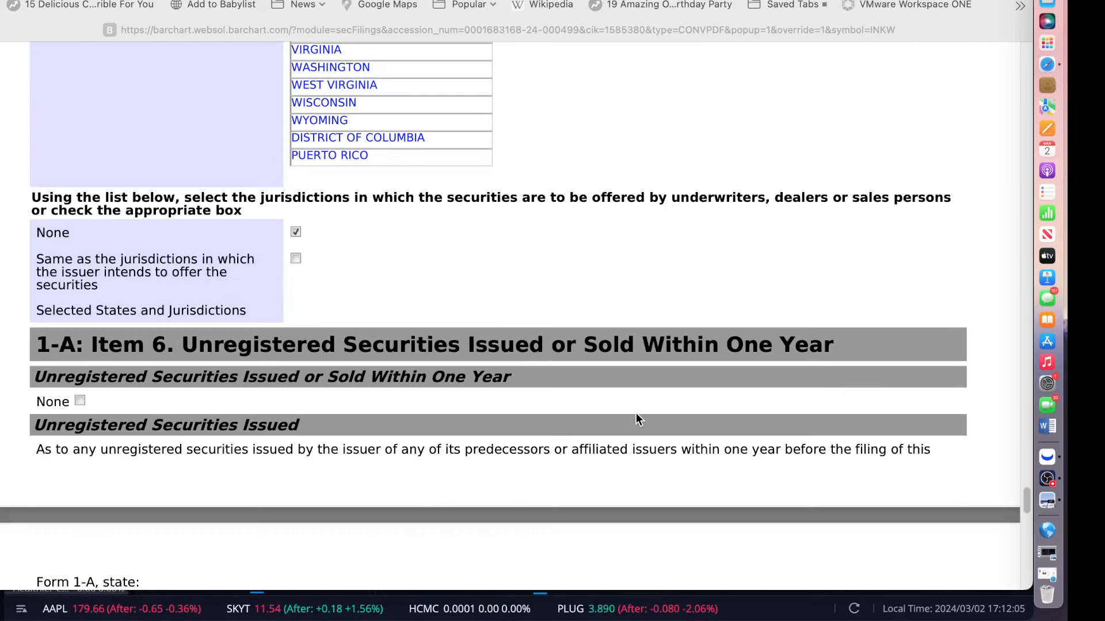
{"action": "scroll", "scroll_direction": "down", "scroll_amount": 3}
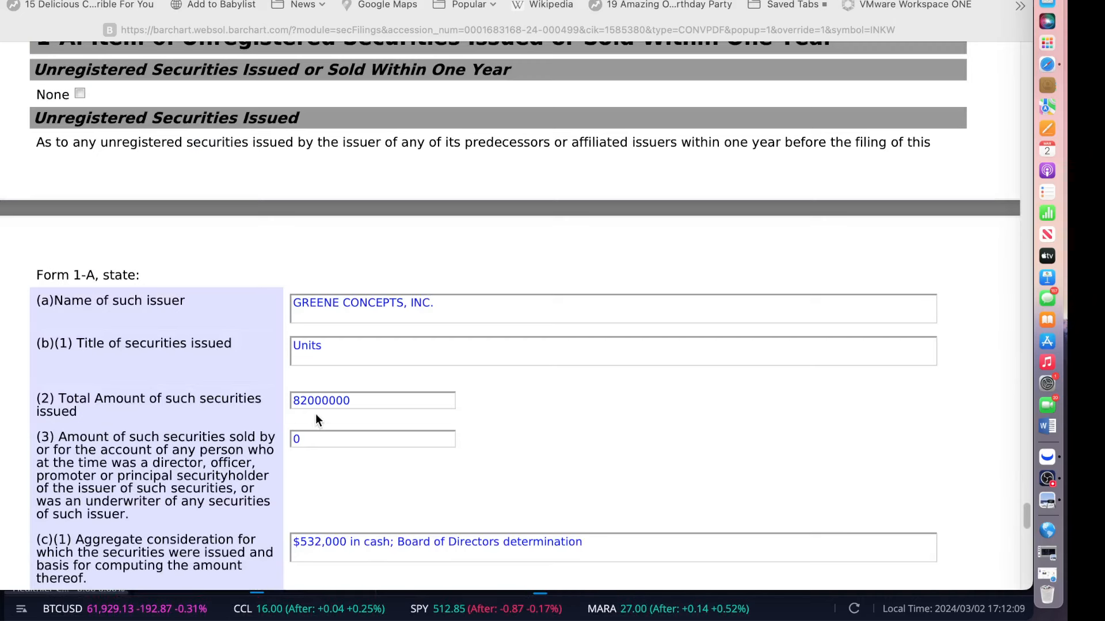
{"action": "mouse_move", "coordinate": [309, 409]}
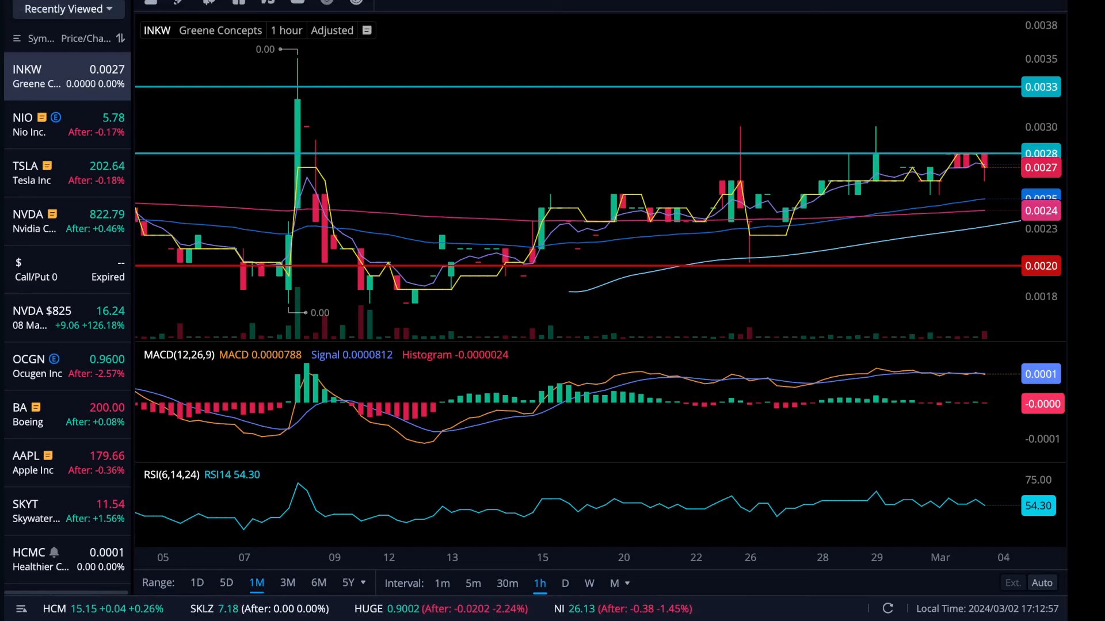
{"action": "mouse_move", "coordinate": [751, 236]}
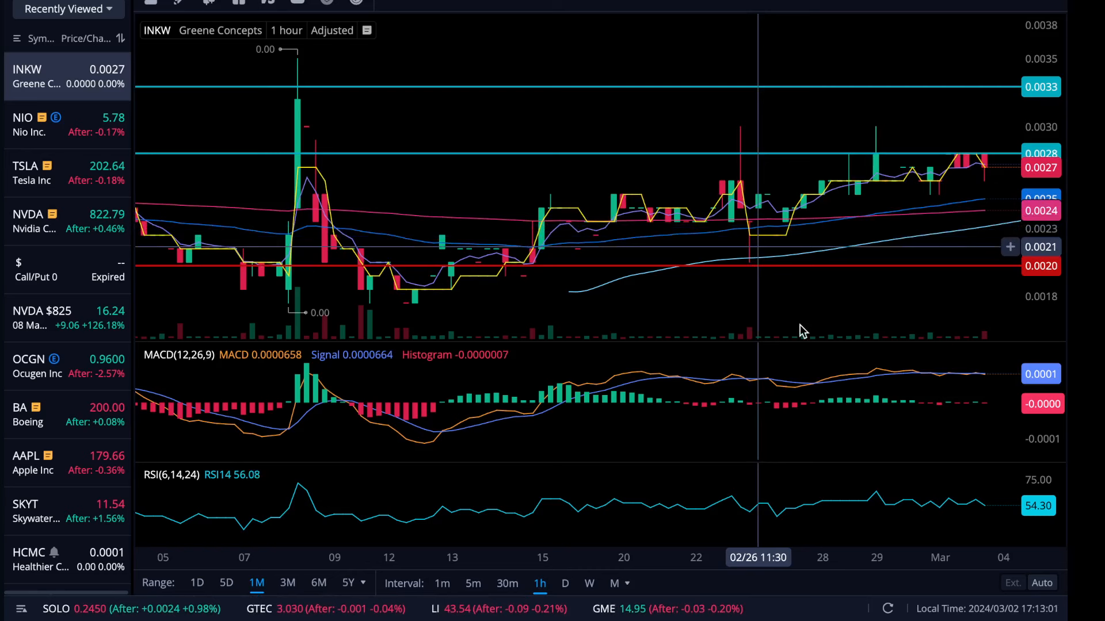
{"action": "mouse_move", "coordinate": [800, 324]}
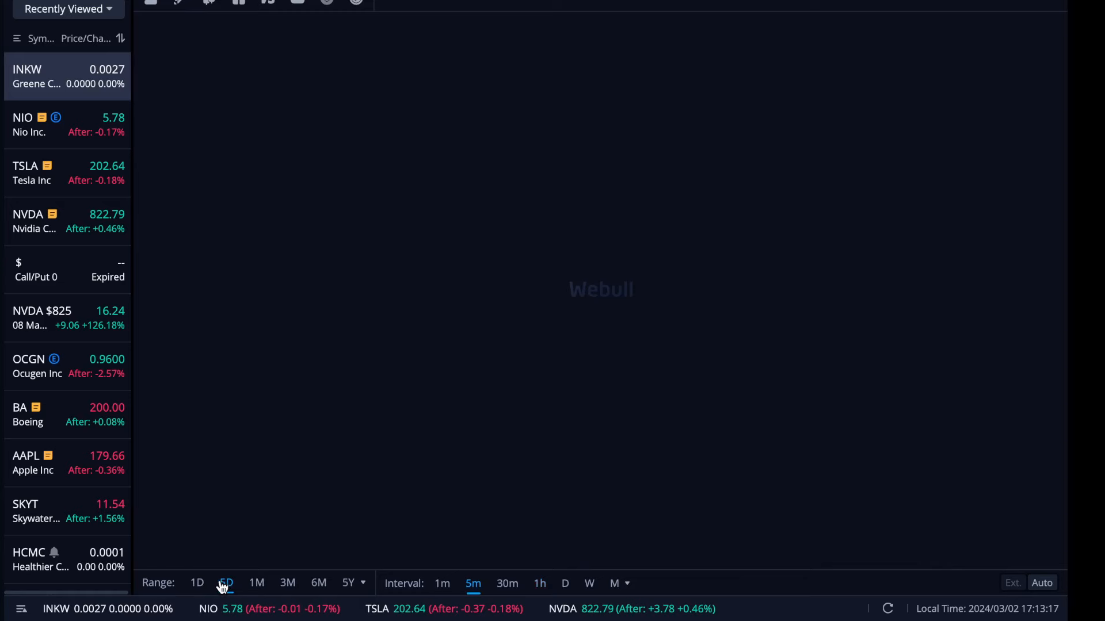
- Switch the INKW chart to the five-day range
{"action": "left_click", "coordinate": [226, 582]}
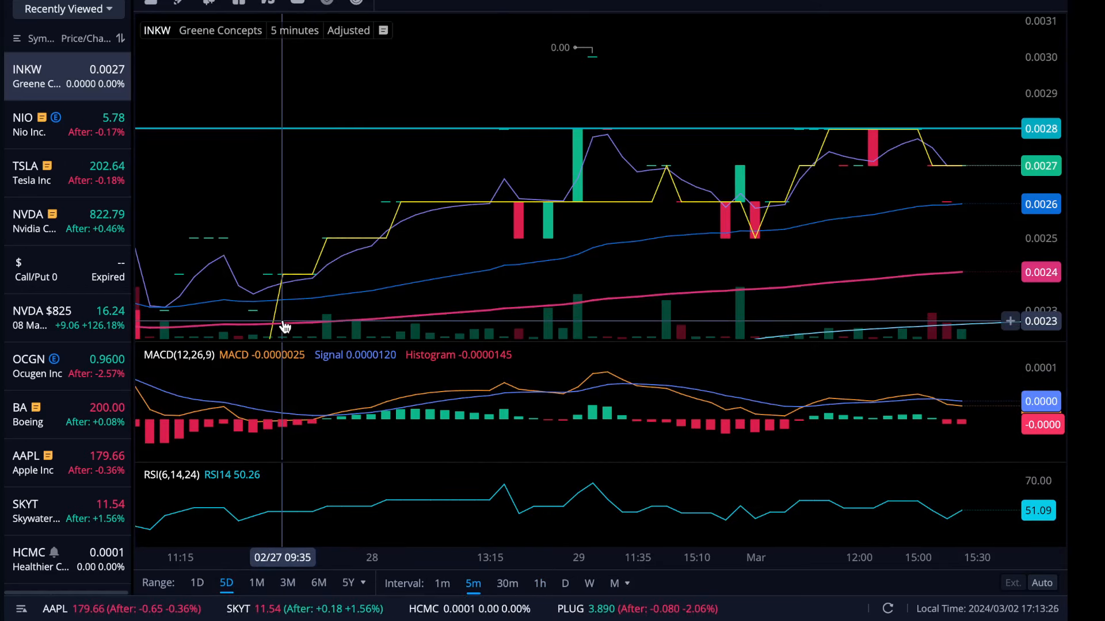
{"action": "mouse_move", "coordinate": [358, 296]}
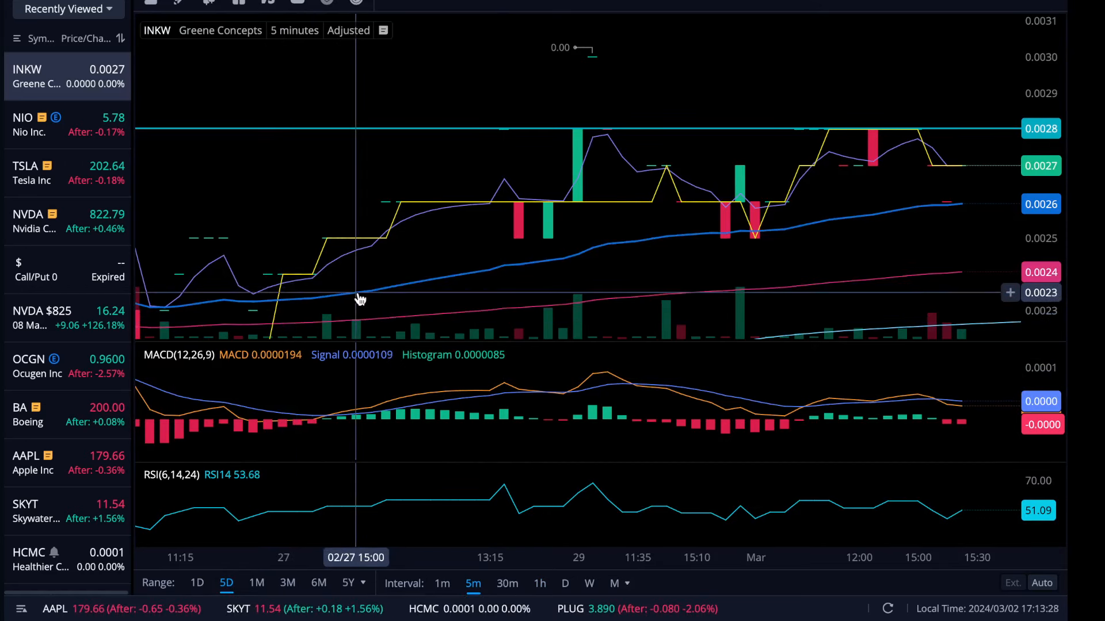
{"action": "mouse_move", "coordinate": [963, 215]}
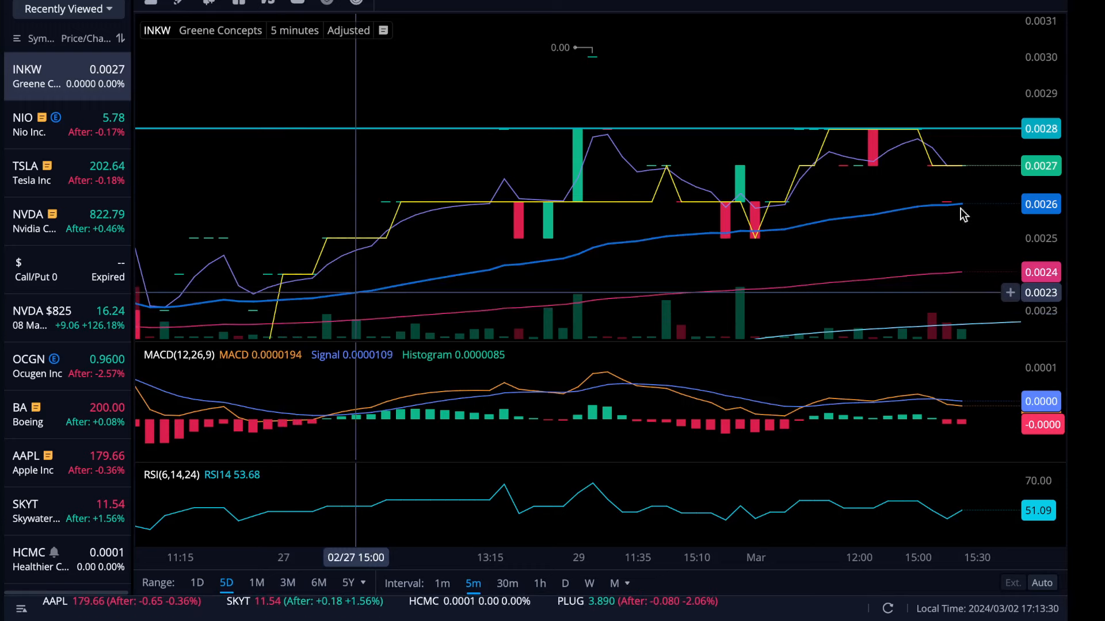
{"action": "mouse_move", "coordinate": [795, 243]}
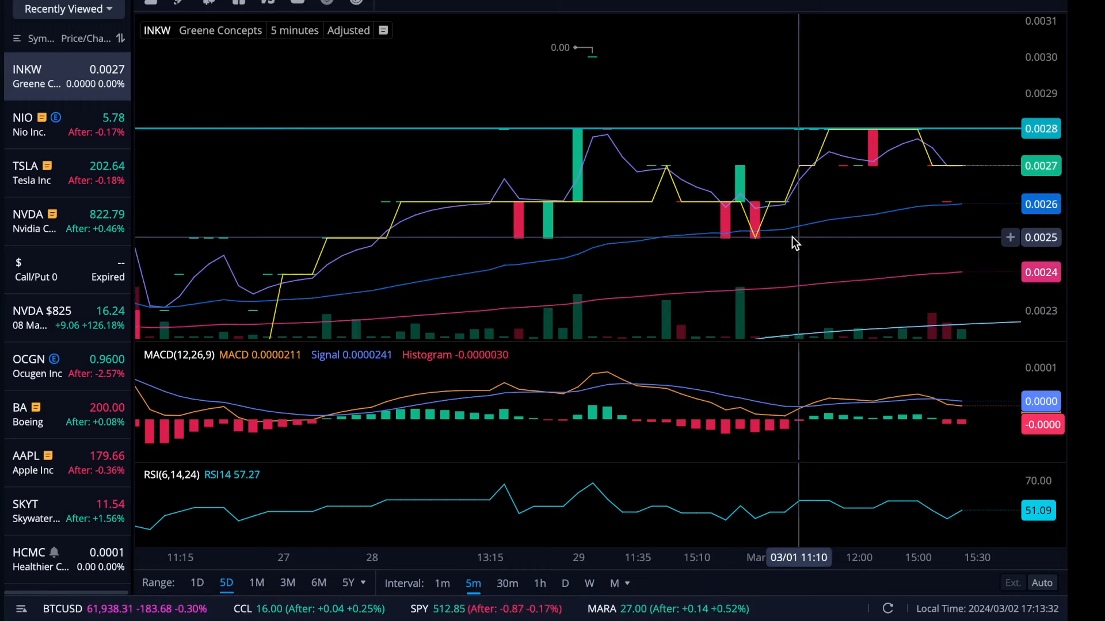
{"action": "mouse_move", "coordinate": [787, 243]}
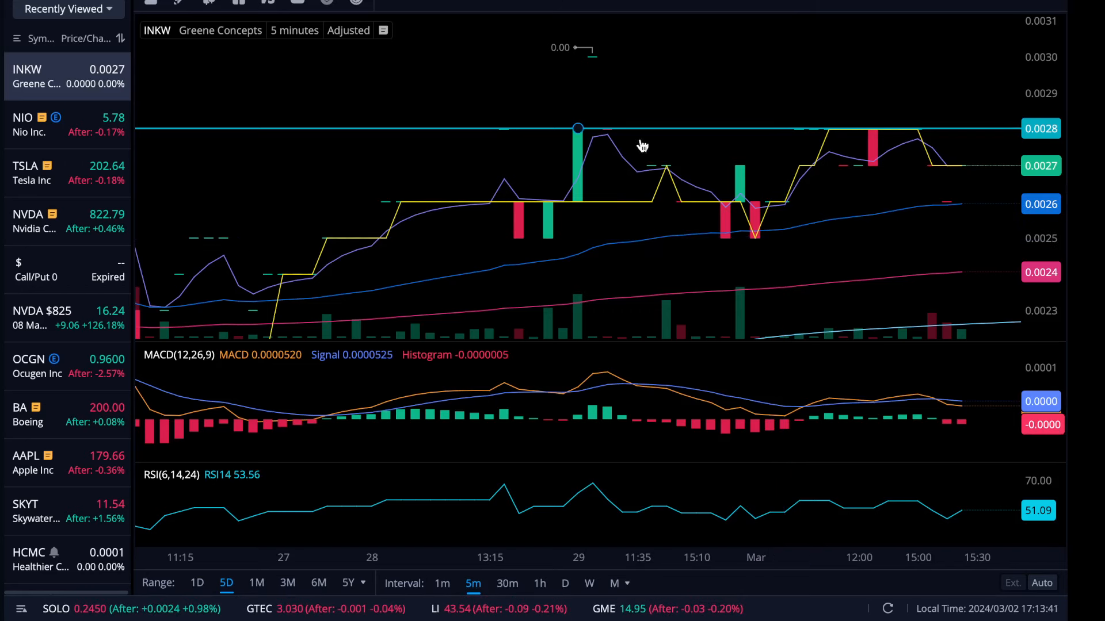
{"action": "mouse_move", "coordinate": [590, 137]}
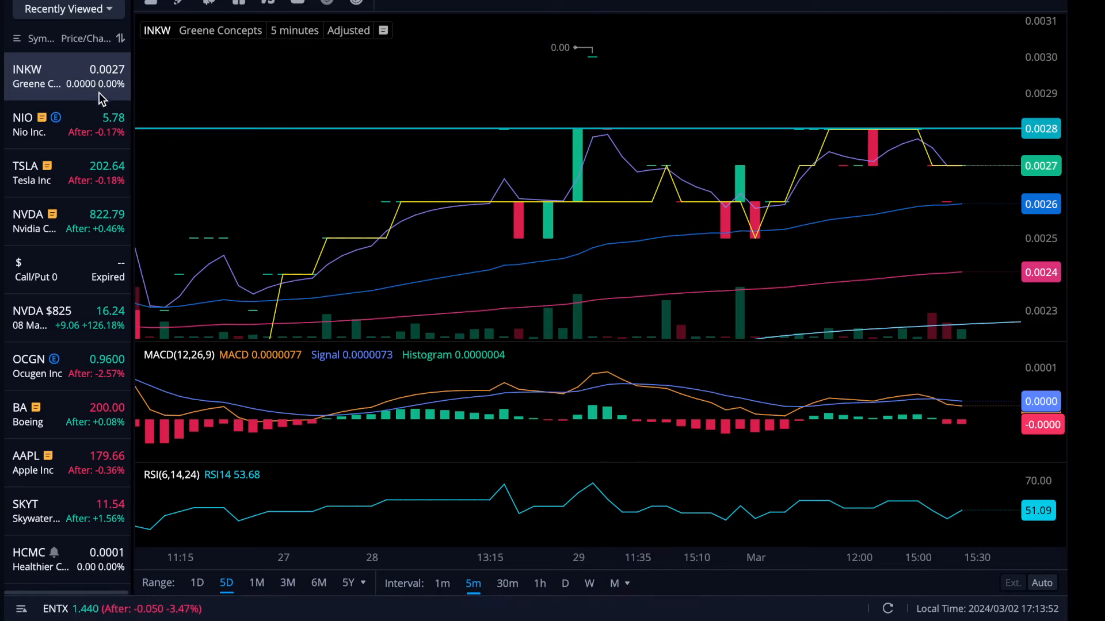
{"action": "mouse_move", "coordinate": [103, 102]}
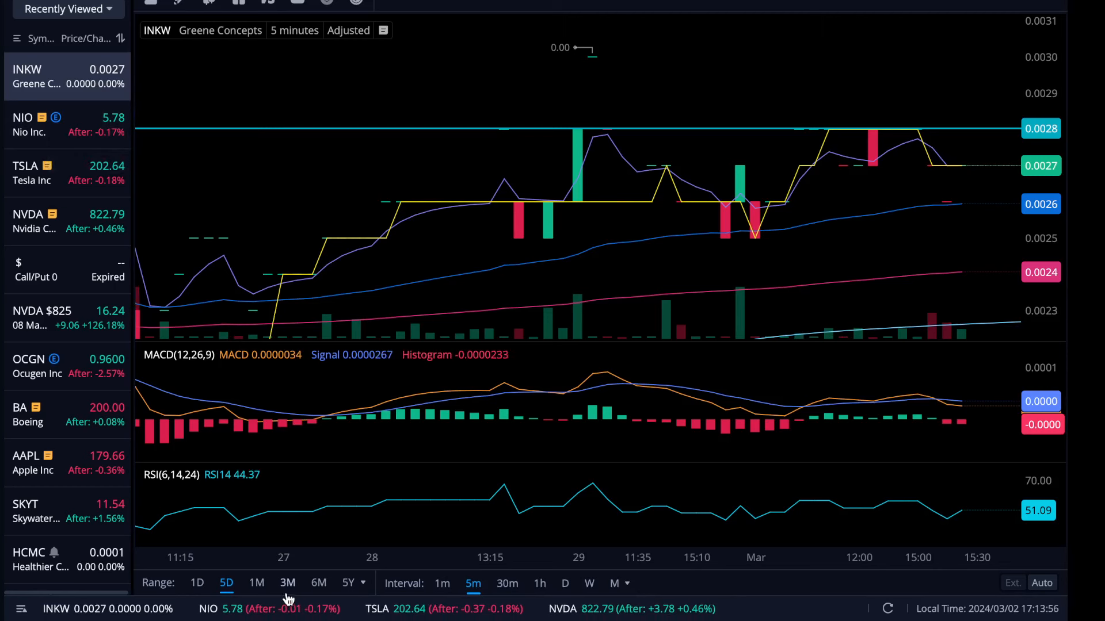
{"action": "mouse_move", "coordinate": [257, 582]}
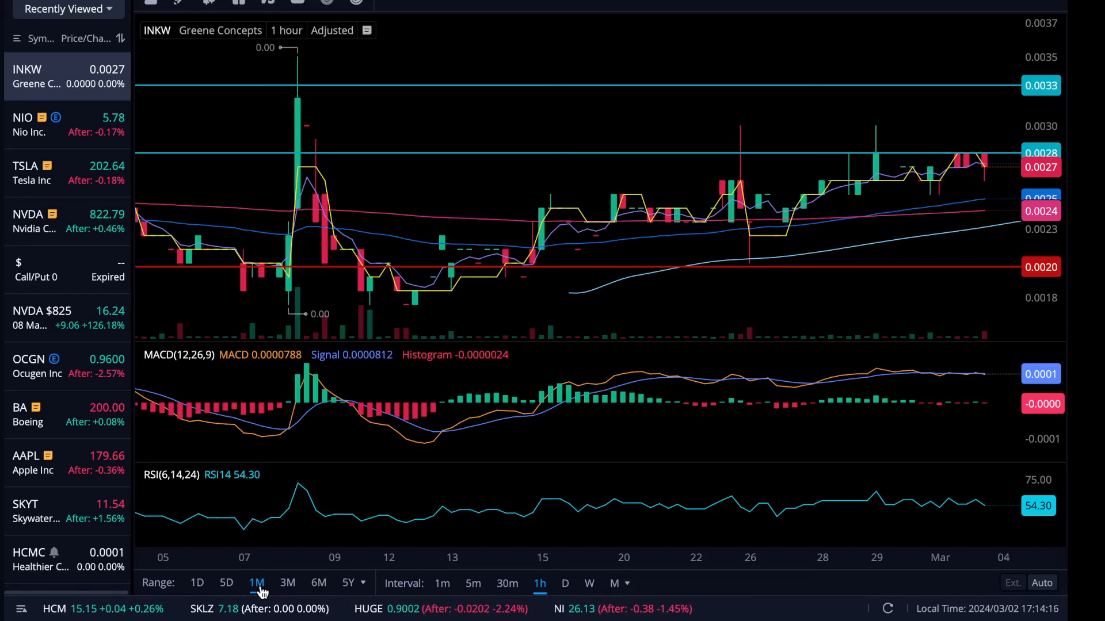
{"action": "mouse_move", "coordinate": [897, 441]}
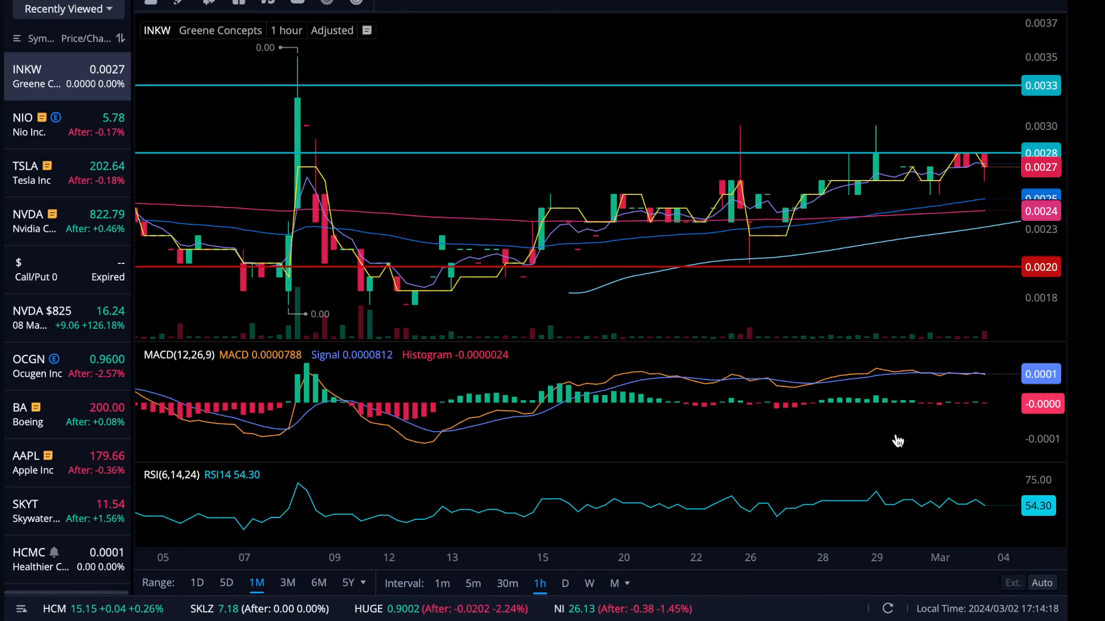
{"action": "mouse_move", "coordinate": [795, 451]}
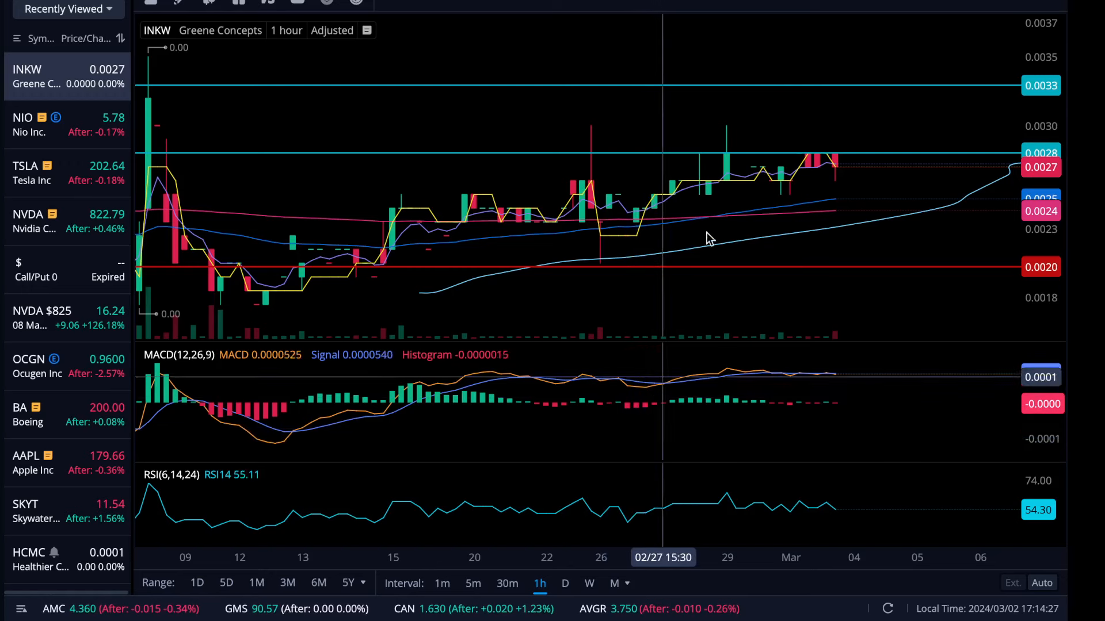
{"action": "mouse_move", "coordinate": [723, 213]}
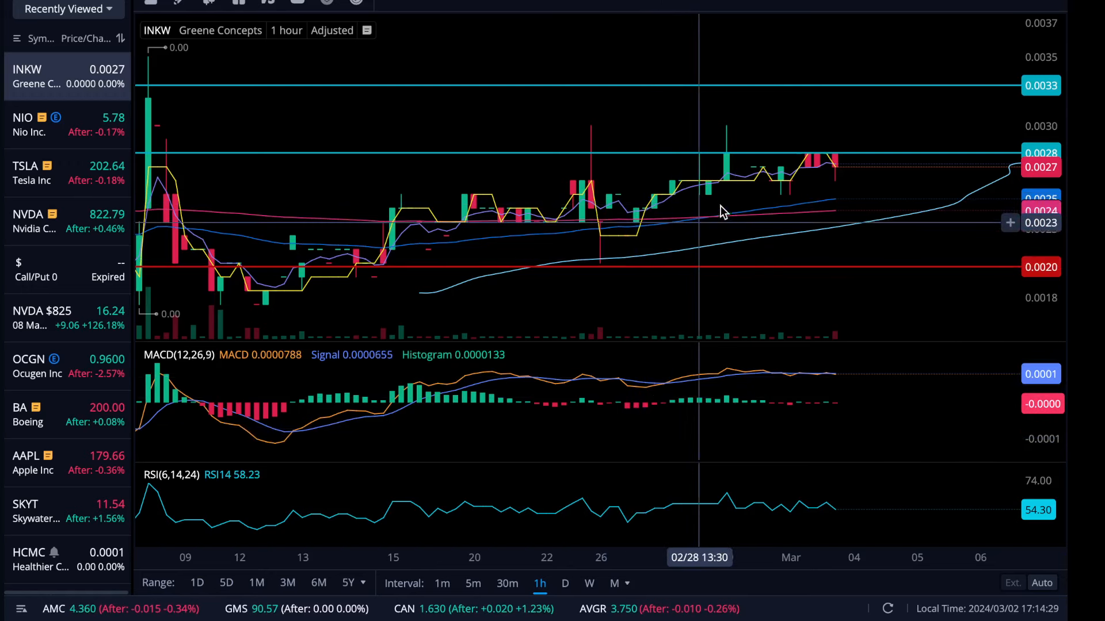
{"action": "mouse_move", "coordinate": [493, 313]}
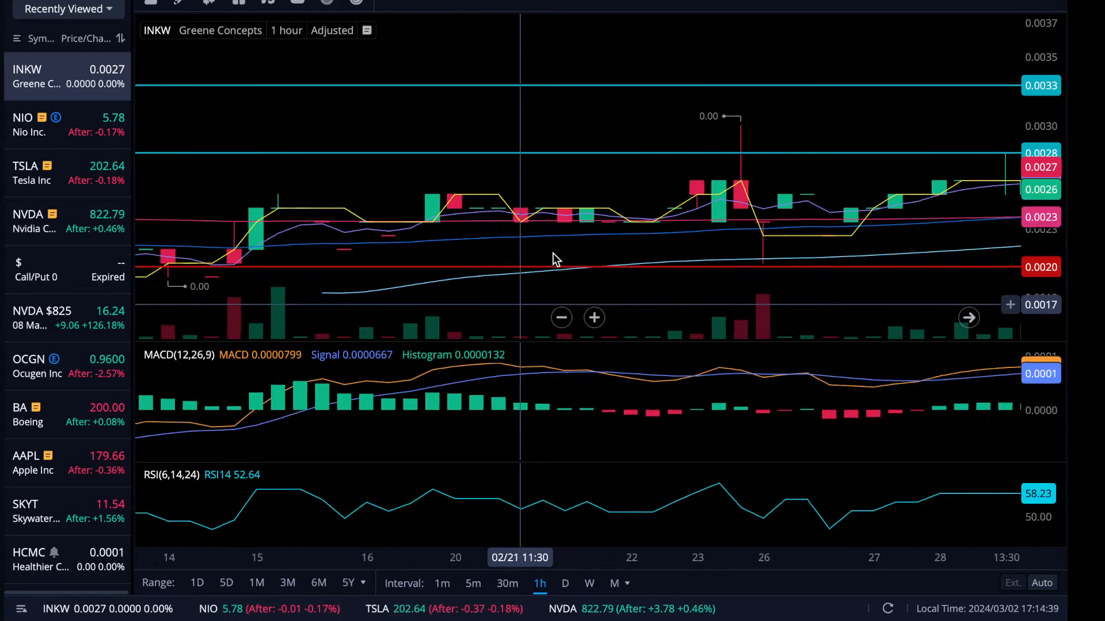
- Zoom into the hourly candles, view the 5D range, then return to the 1M range
{"action": "left_click", "coordinate": [594, 318]}
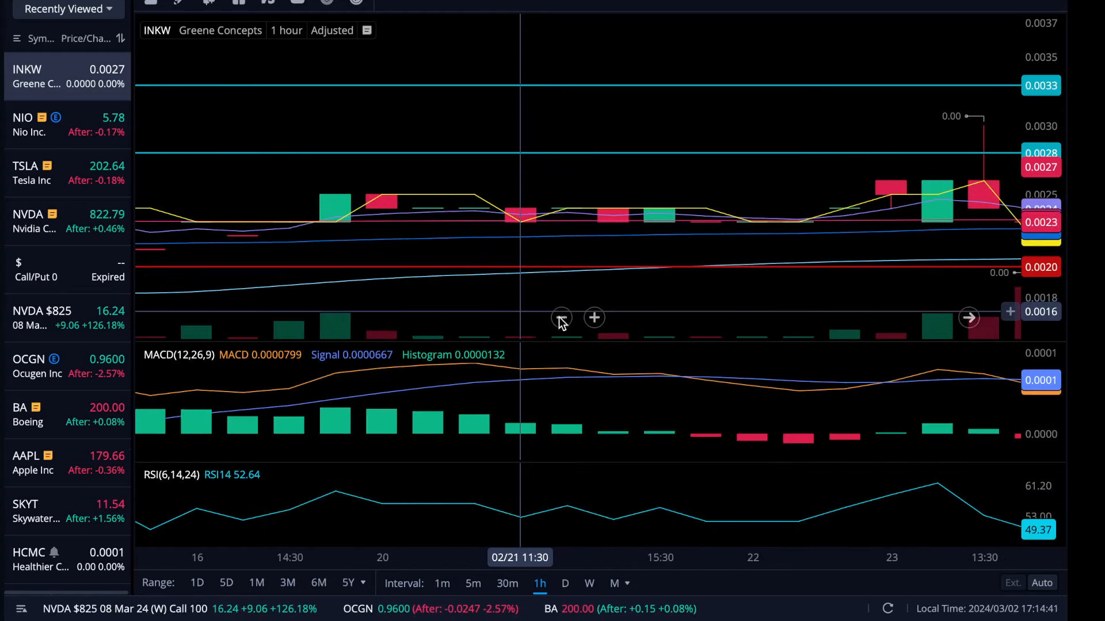
{"action": "mouse_move", "coordinate": [237, 583]}
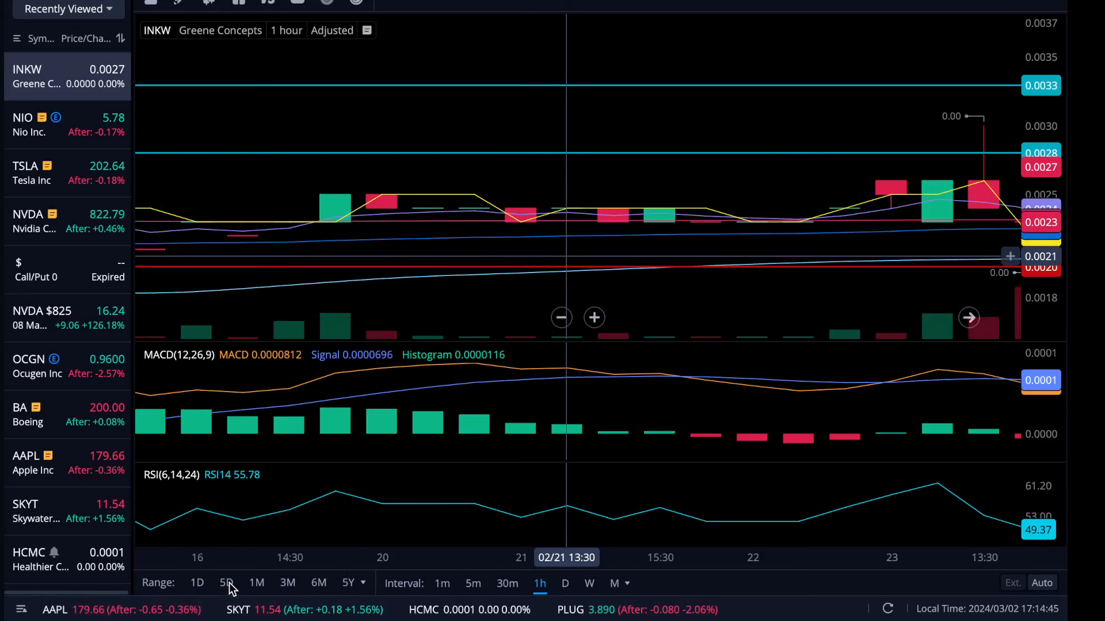
{"action": "mouse_move", "coordinate": [257, 597]}
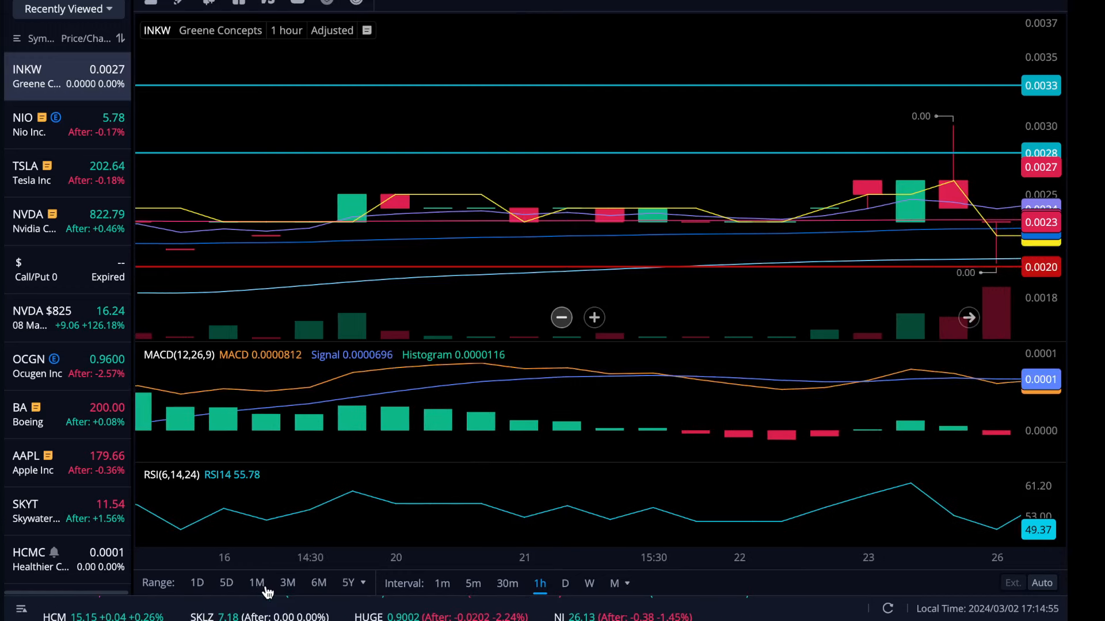
{"action": "left_click", "coordinate": [473, 584]}
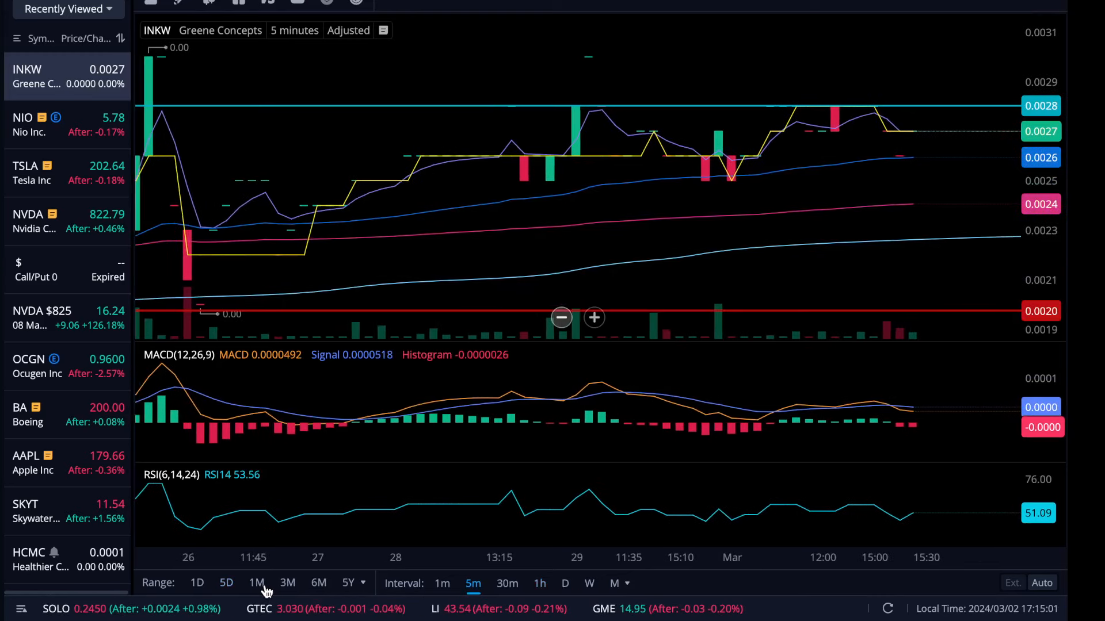
{"action": "left_click", "coordinate": [538, 584]}
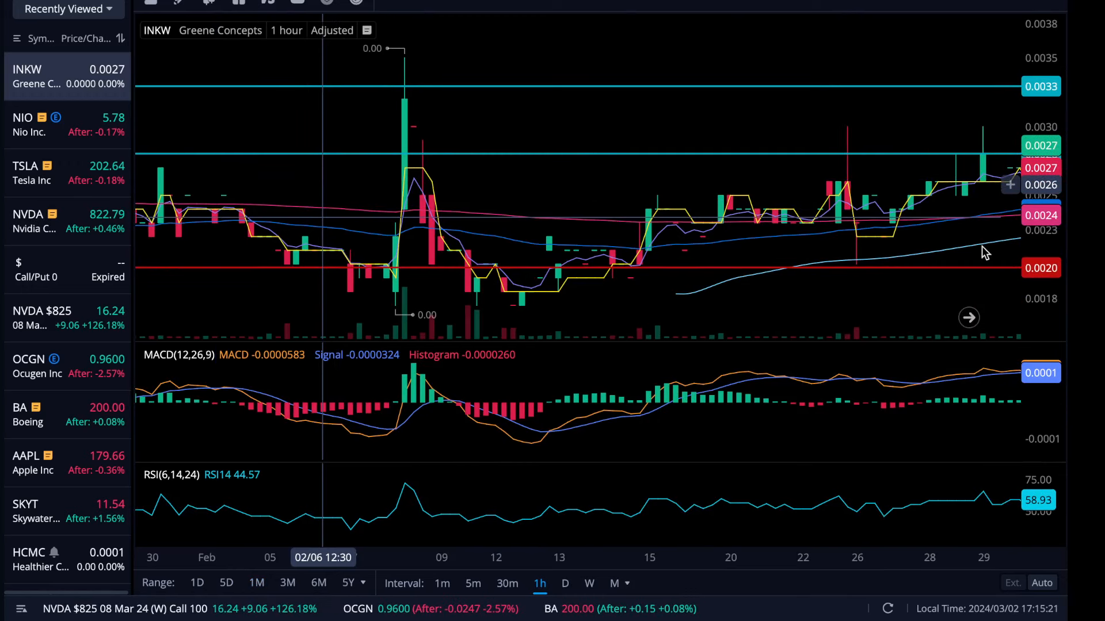
{"action": "mouse_move", "coordinate": [682, 301]}
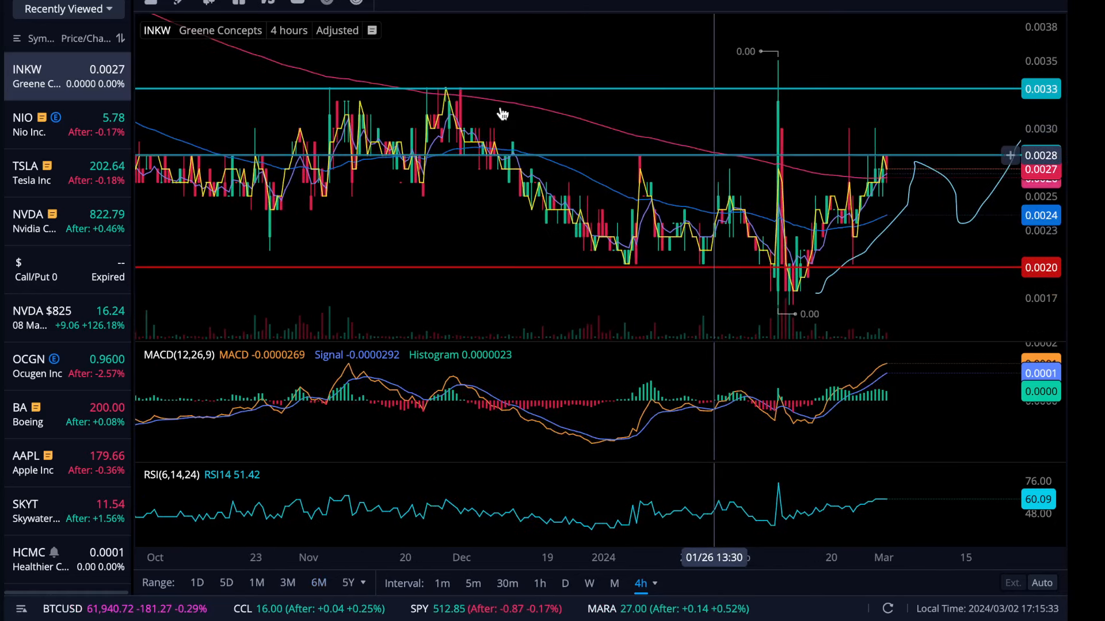
{"action": "mouse_move", "coordinate": [228, 66]}
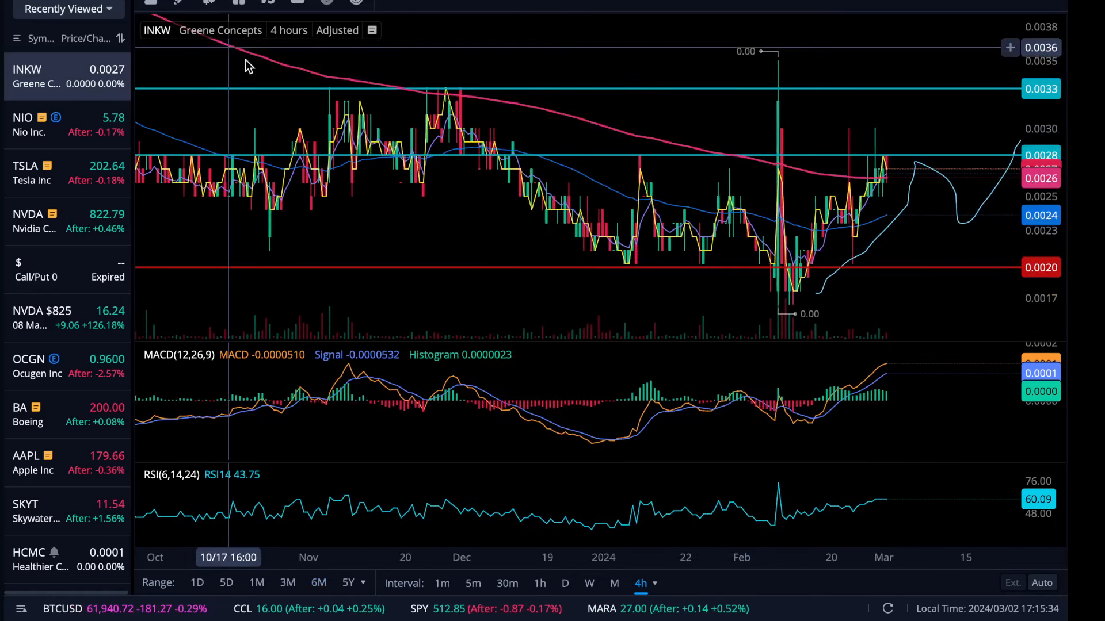
{"action": "mouse_move", "coordinate": [422, 187]}
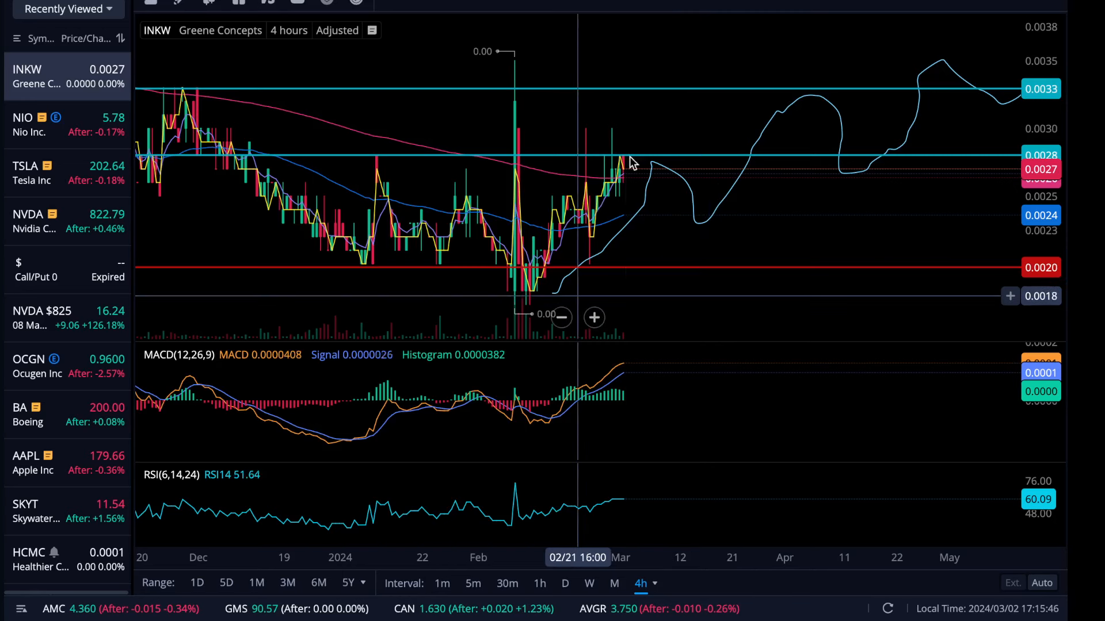
{"action": "mouse_move", "coordinate": [711, 216]}
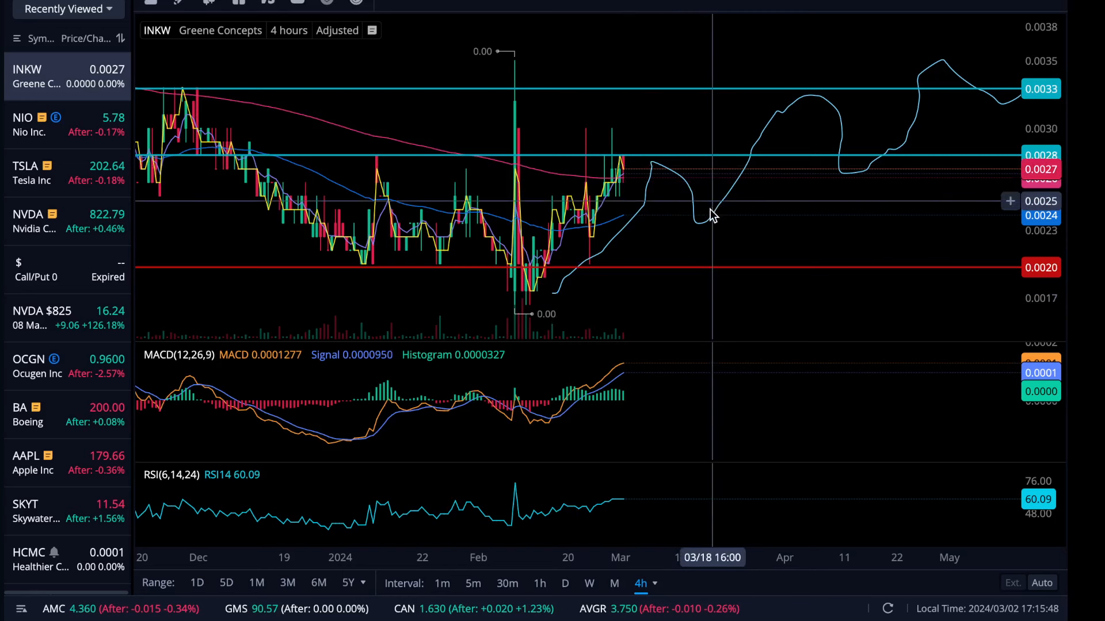
{"action": "mouse_move", "coordinate": [821, 93]}
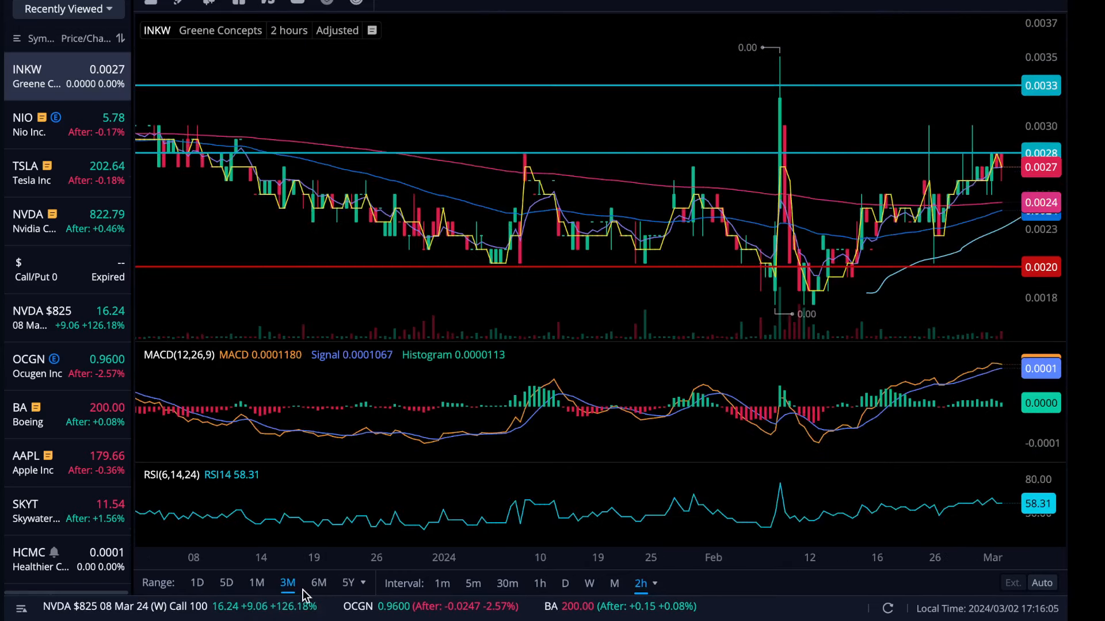
{"action": "mouse_move", "coordinate": [993, 216]}
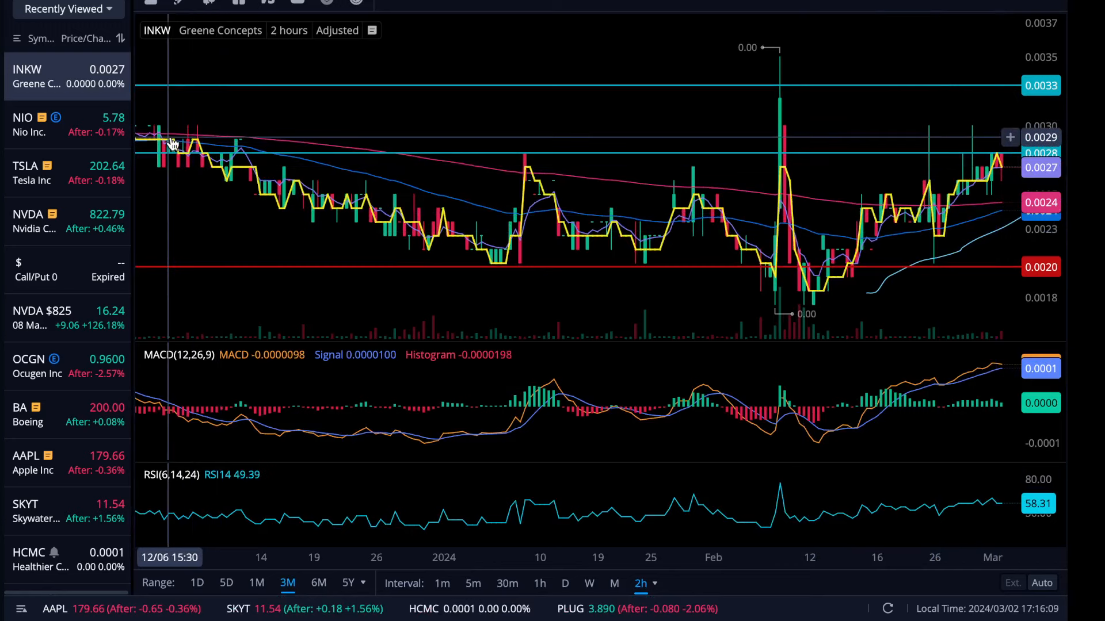
{"action": "mouse_move", "coordinate": [666, 234]}
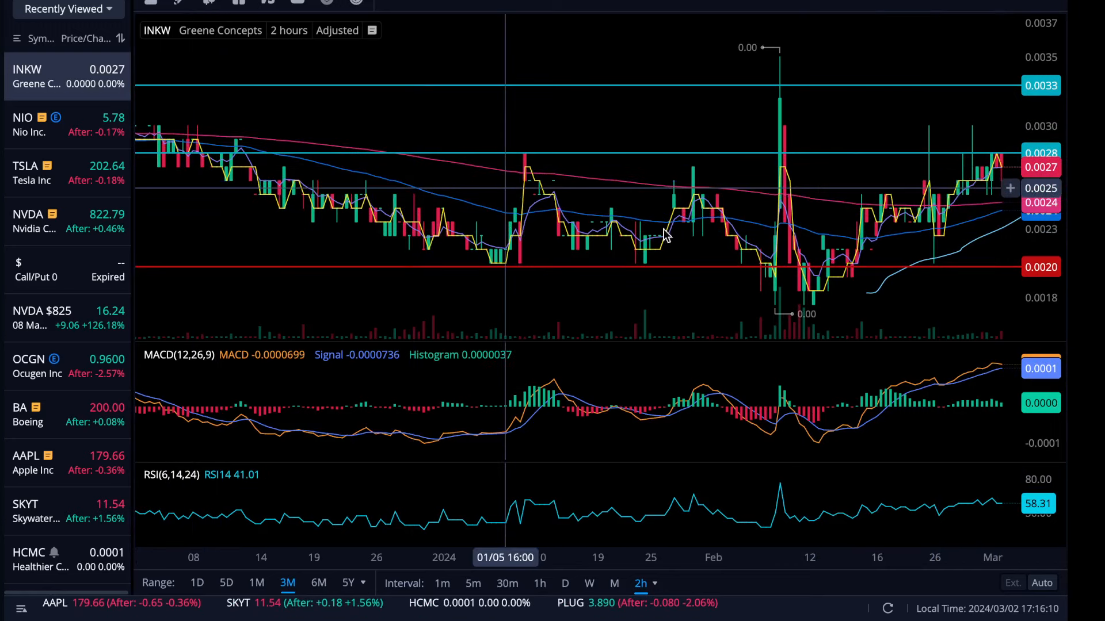
{"action": "mouse_move", "coordinate": [944, 468]}
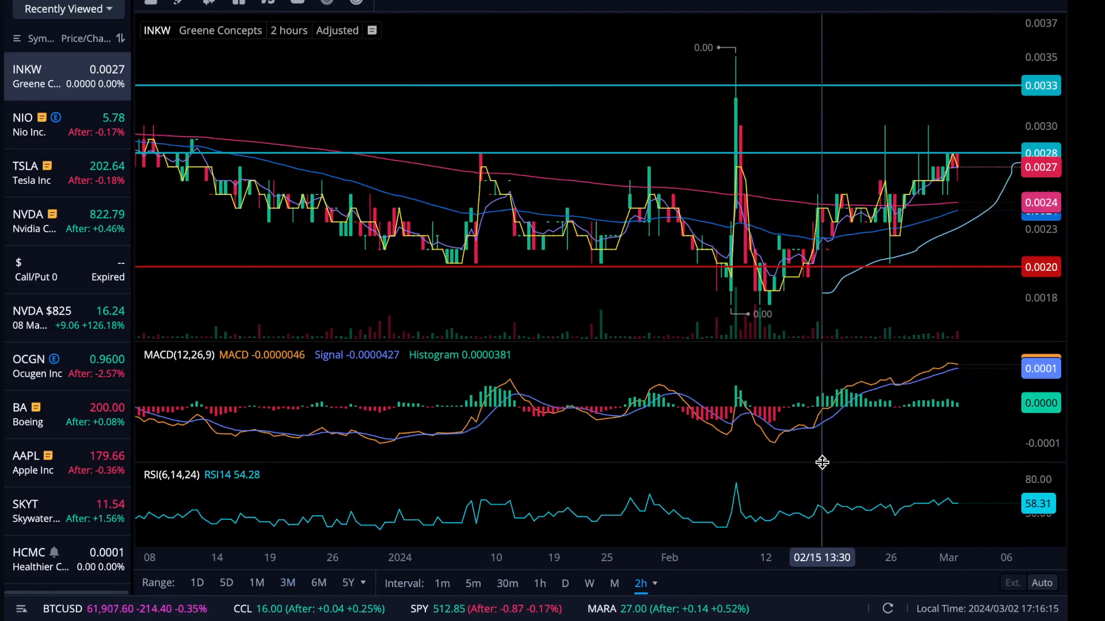
{"action": "mouse_move", "coordinate": [895, 496]}
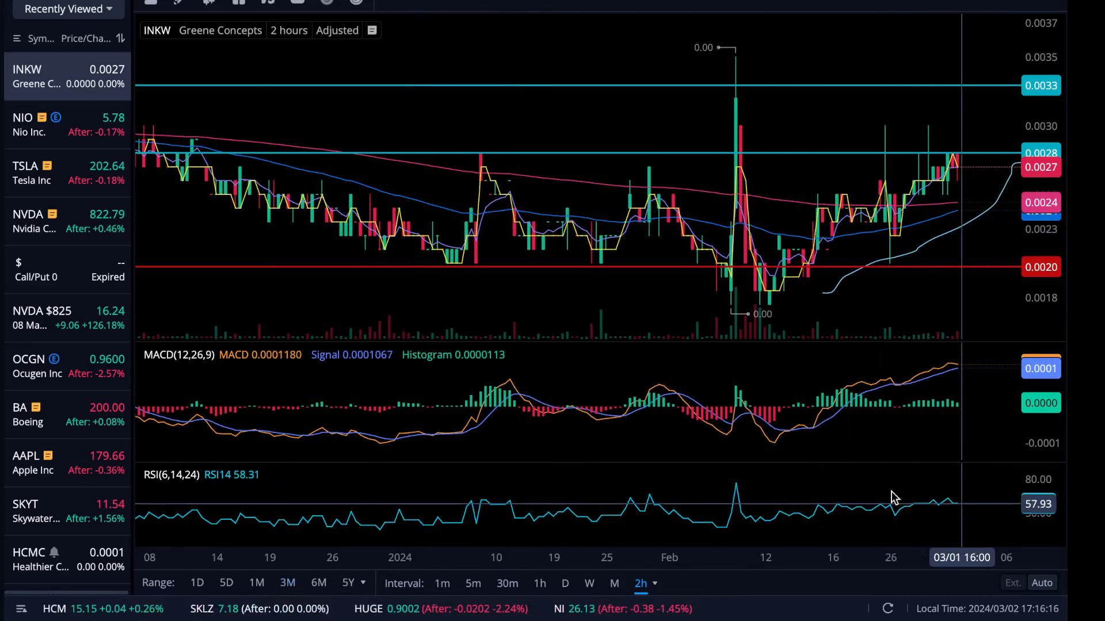
{"action": "mouse_move", "coordinate": [993, 571]}
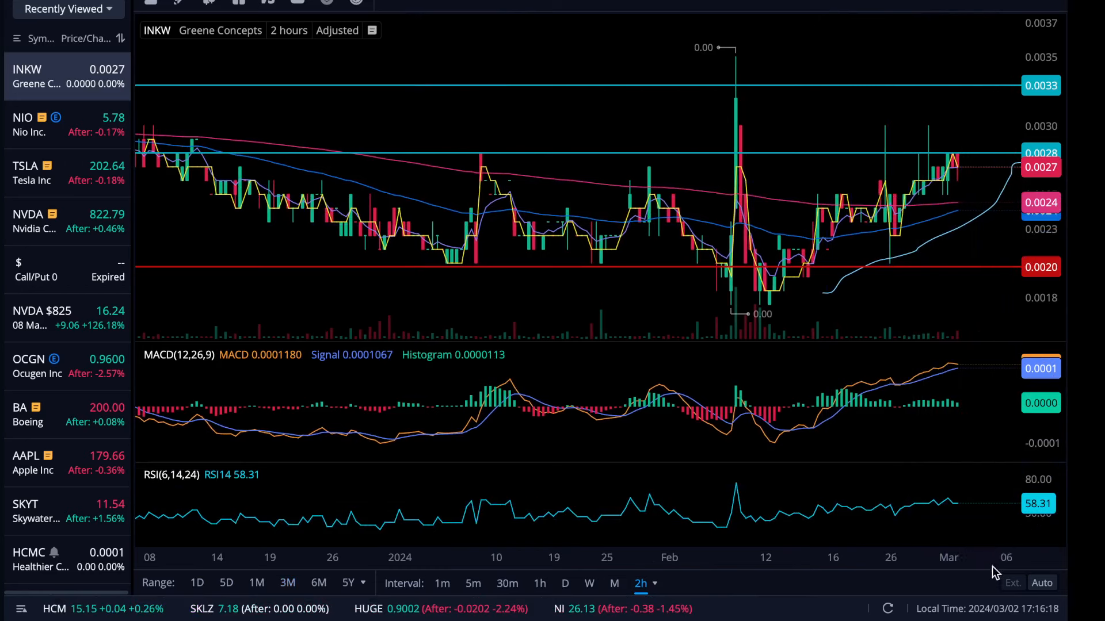
{"action": "mouse_move", "coordinate": [993, 486]}
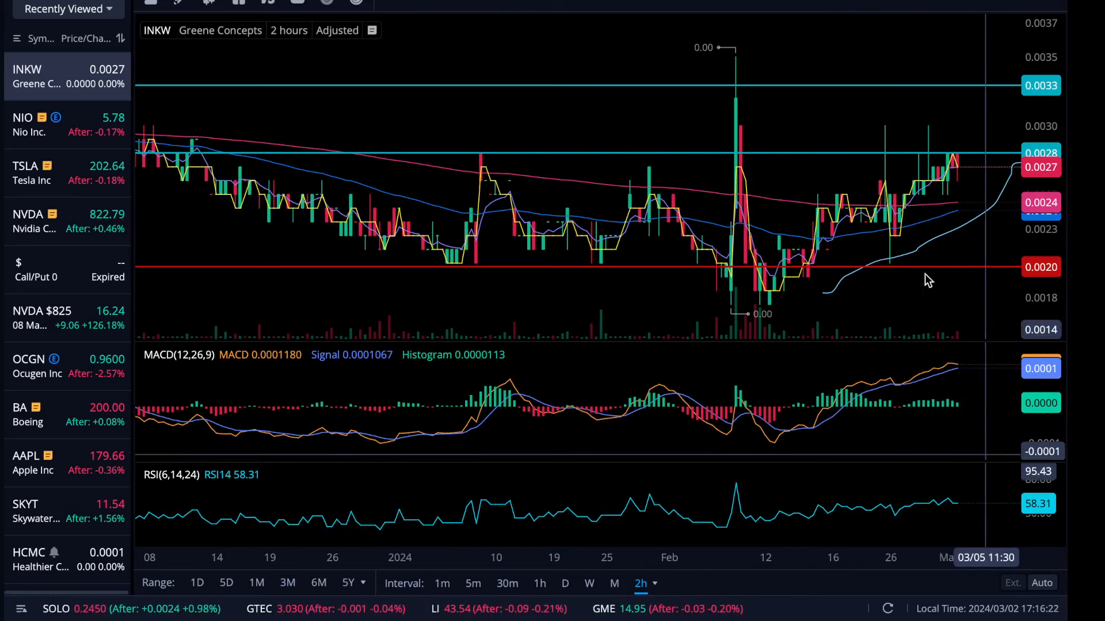
{"action": "mouse_move", "coordinate": [926, 226]}
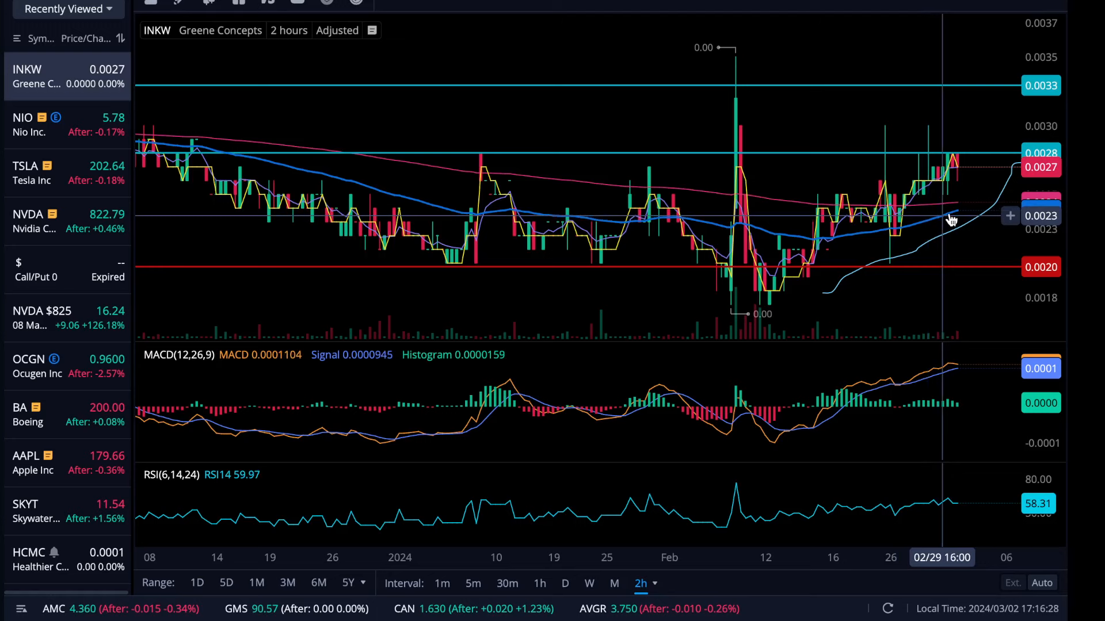
{"action": "mouse_move", "coordinate": [873, 275]}
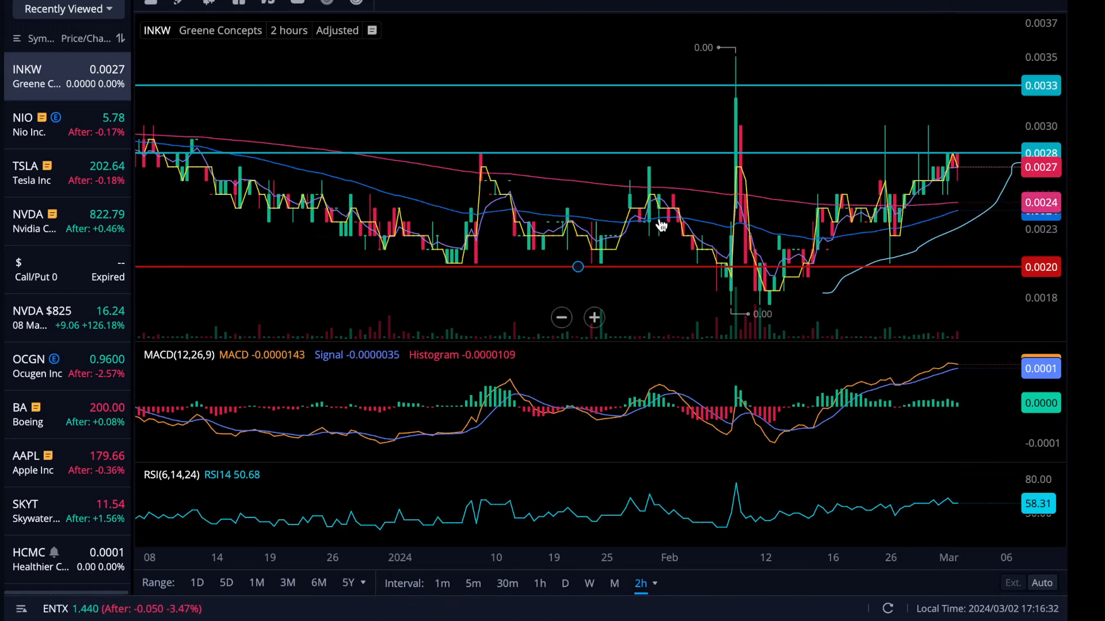
{"action": "mouse_move", "coordinate": [421, 207]}
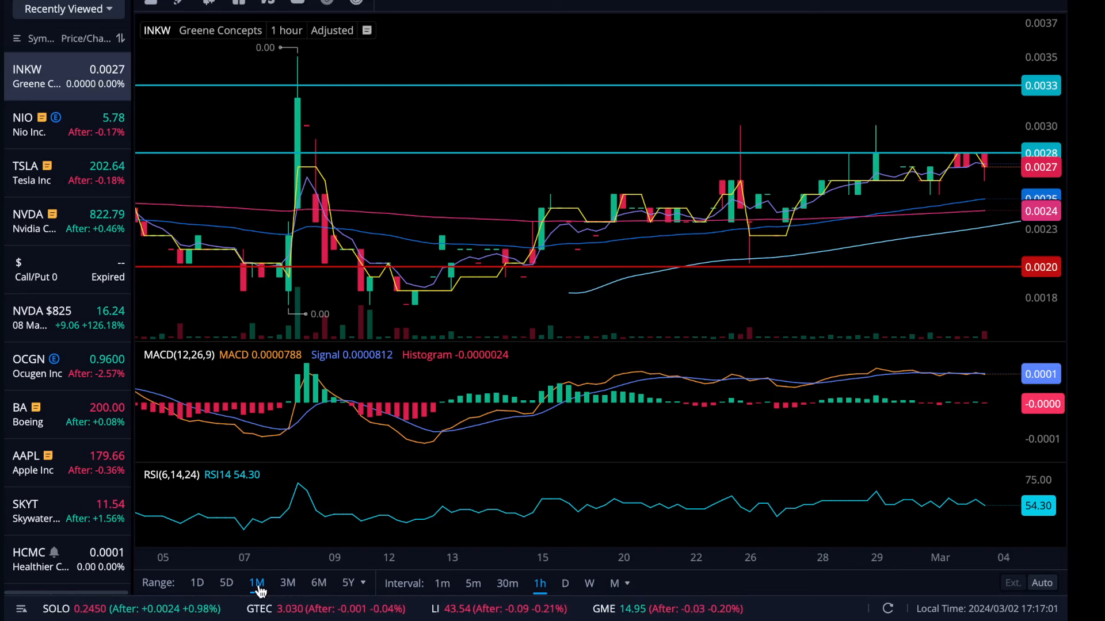
{"action": "mouse_move", "coordinate": [256, 582]}
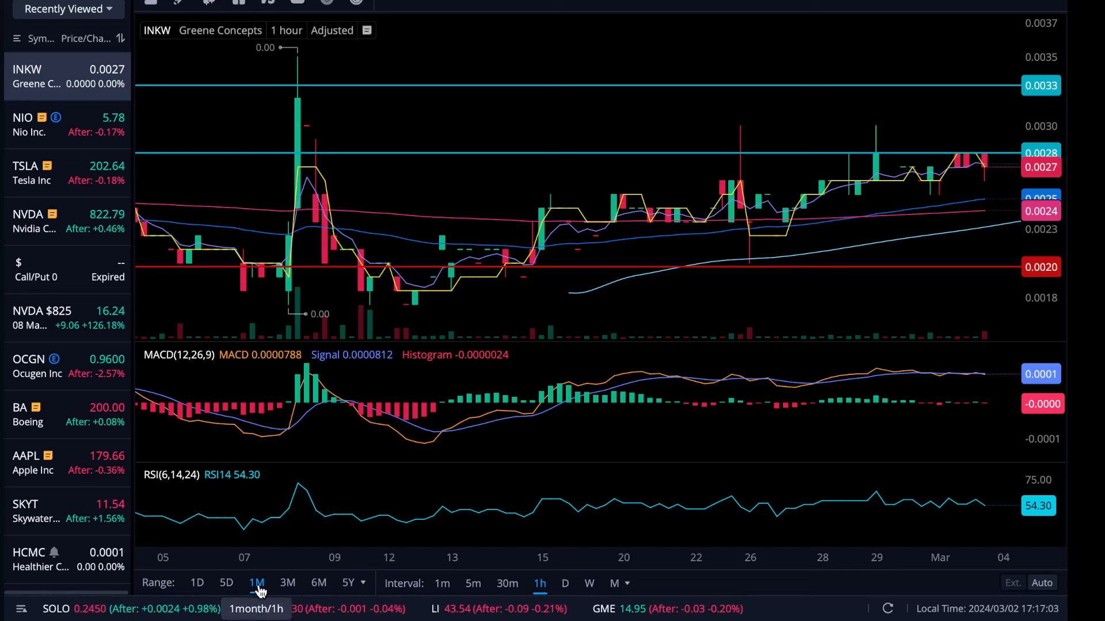
{"action": "mouse_move", "coordinate": [909, 169]}
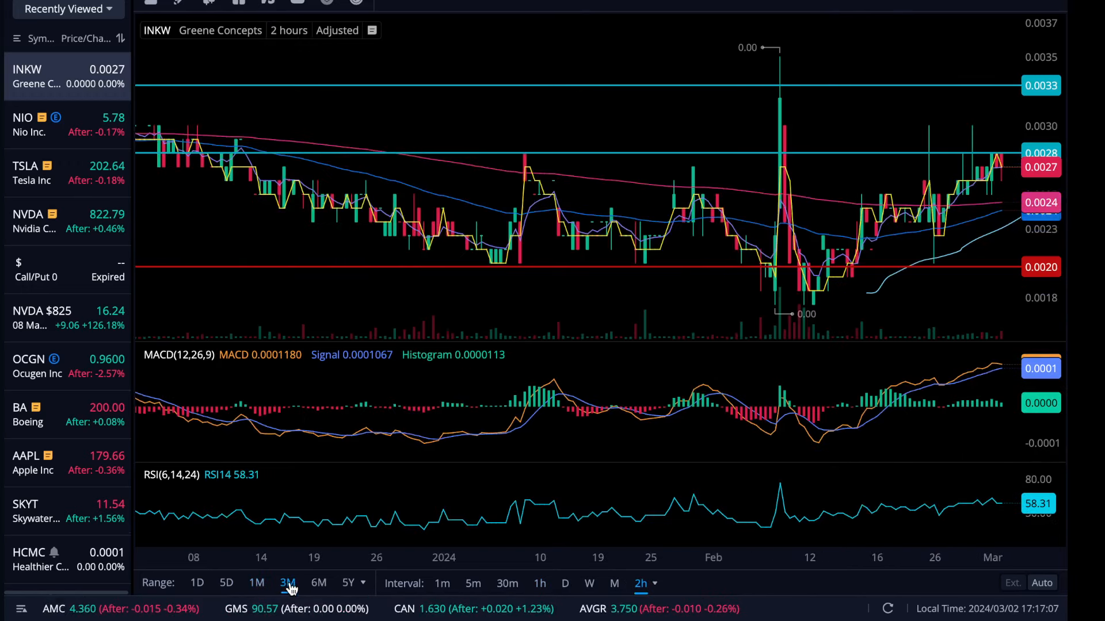
{"action": "mouse_move", "coordinate": [484, 342]}
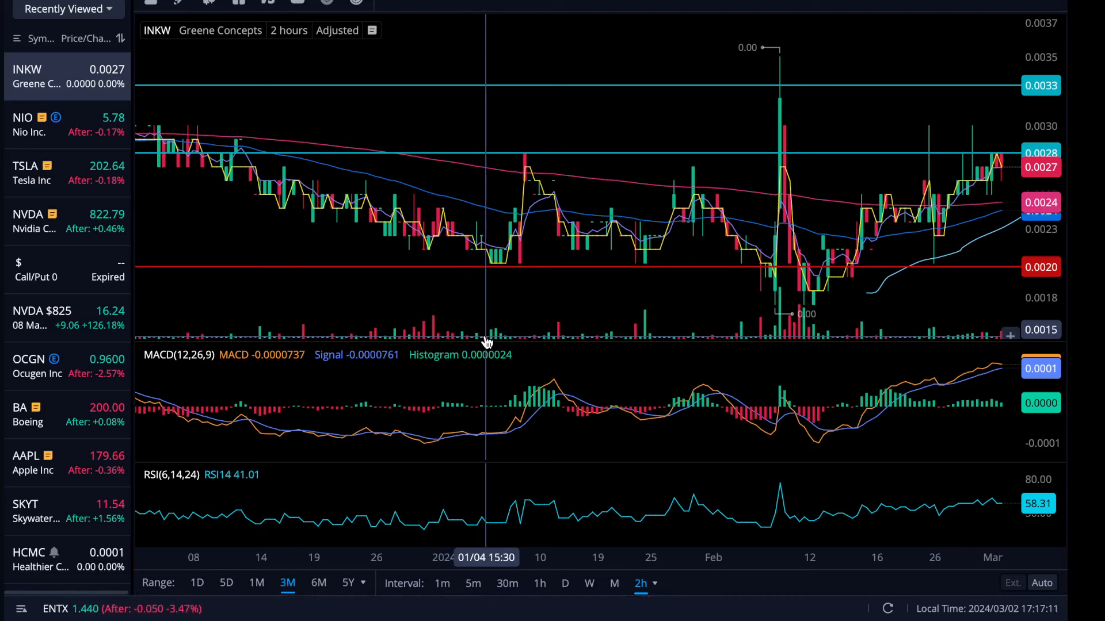
{"action": "mouse_move", "coordinate": [310, 302]}
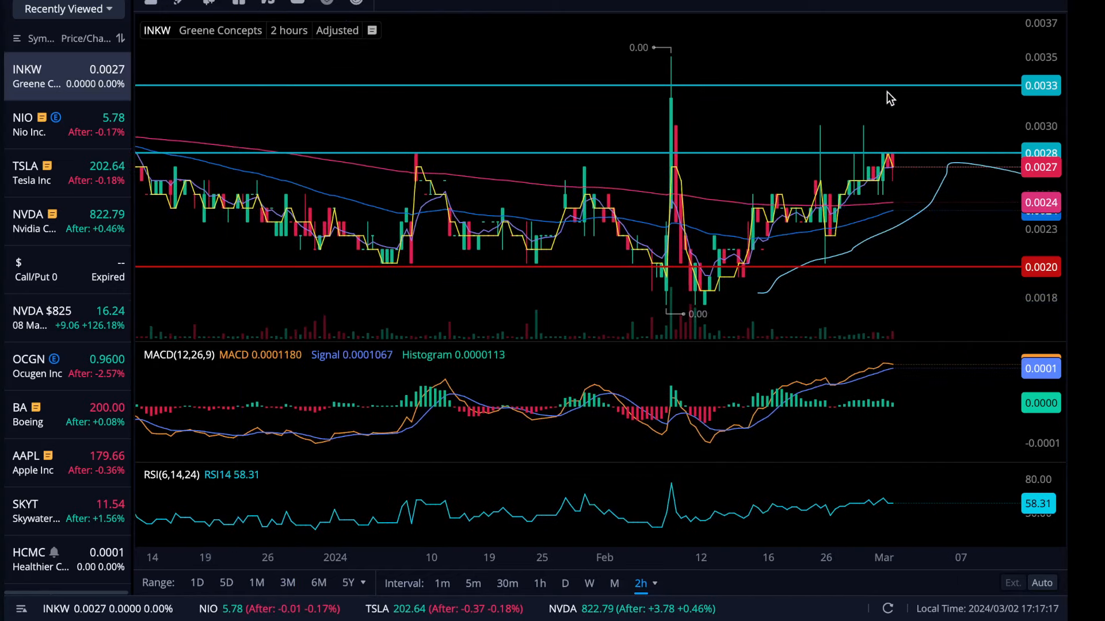
{"action": "mouse_move", "coordinate": [875, 143]}
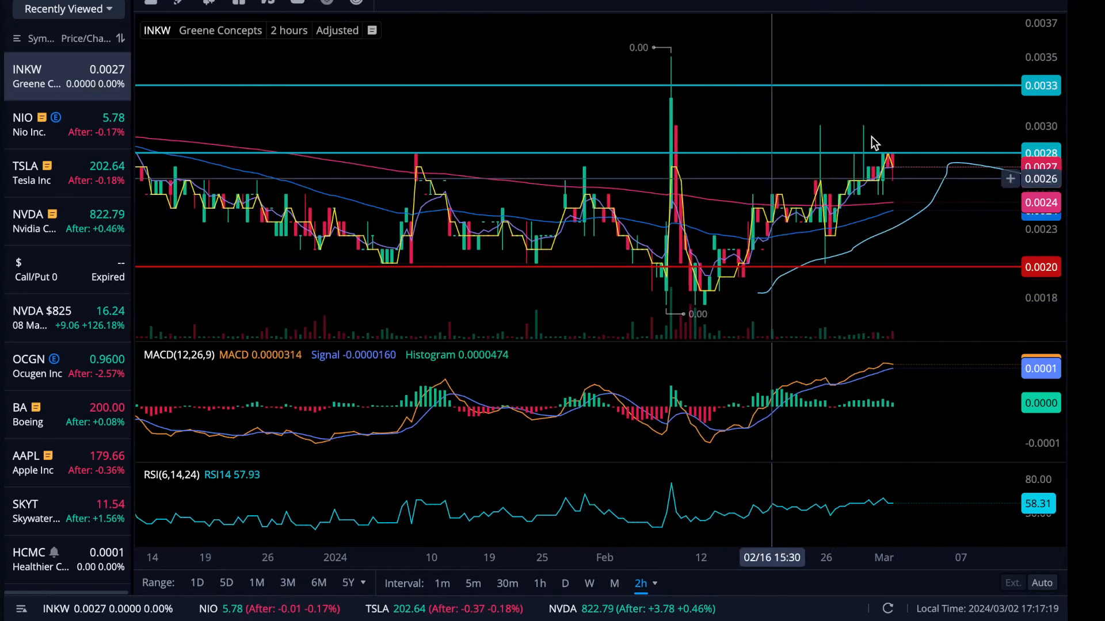
{"action": "mouse_move", "coordinate": [908, 114]}
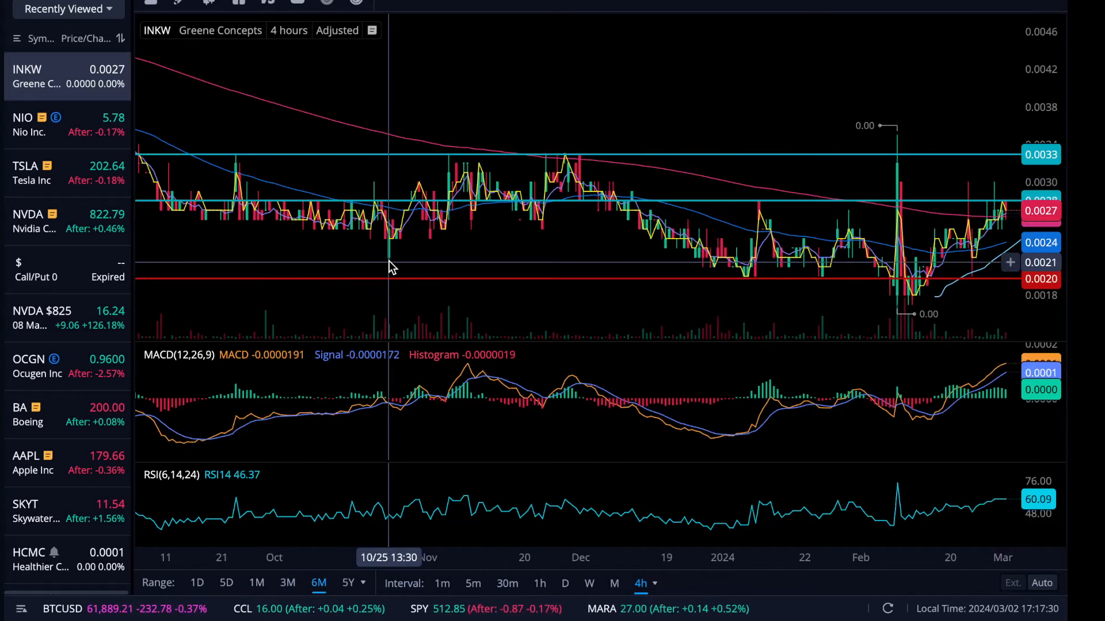
{"action": "mouse_move", "coordinate": [391, 265]}
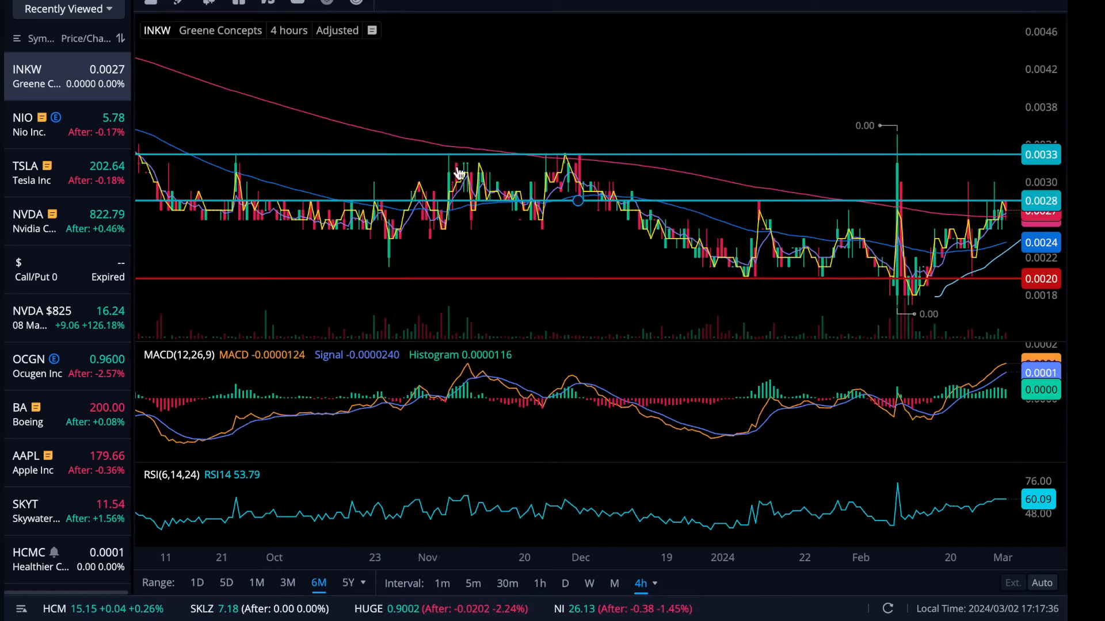
{"action": "mouse_move", "coordinate": [473, 190]}
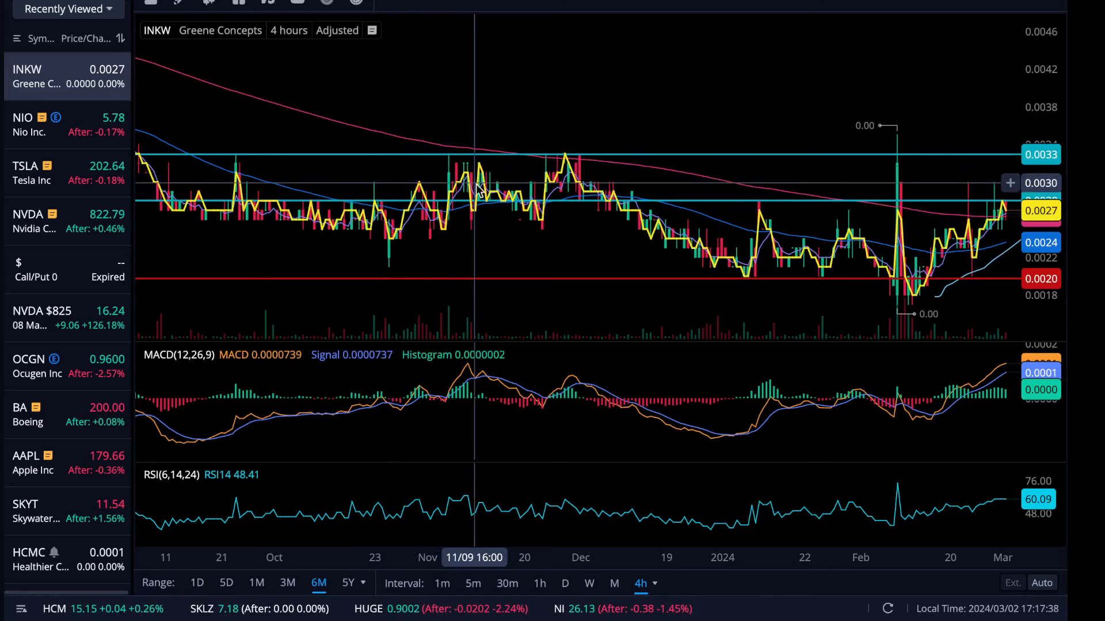